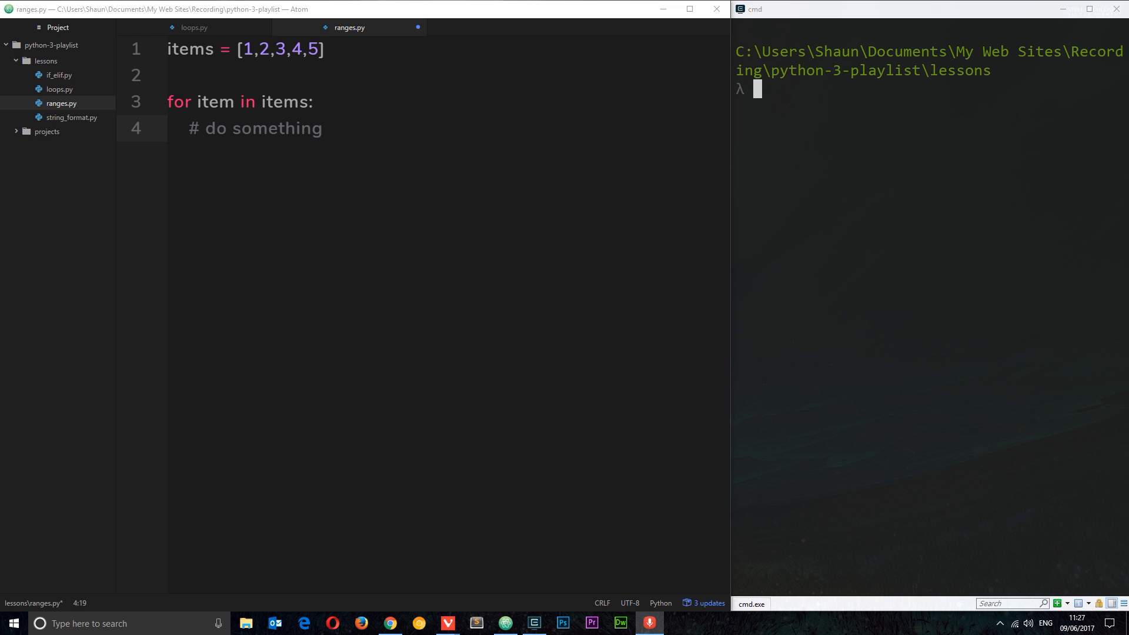
Step: Point out the items list name in its definition and loop header before clearing the sample code
{"action": "left_click", "coordinate": [211, 49]}
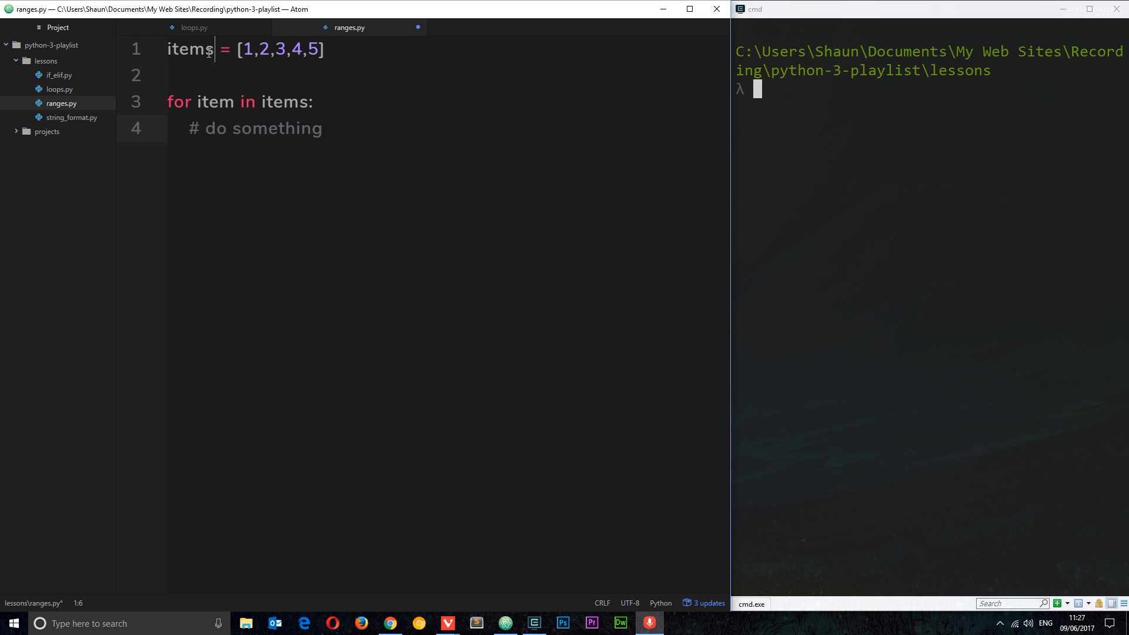
{"action": "double_click", "coordinate": [190, 49]}
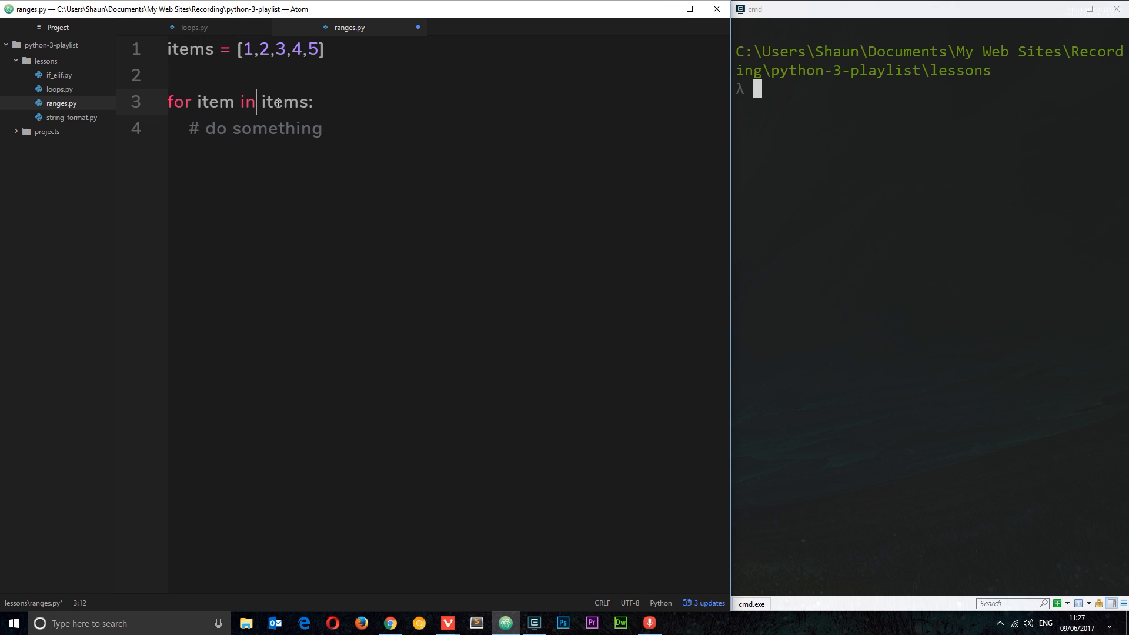
{"action": "double_click", "coordinate": [284, 102]}
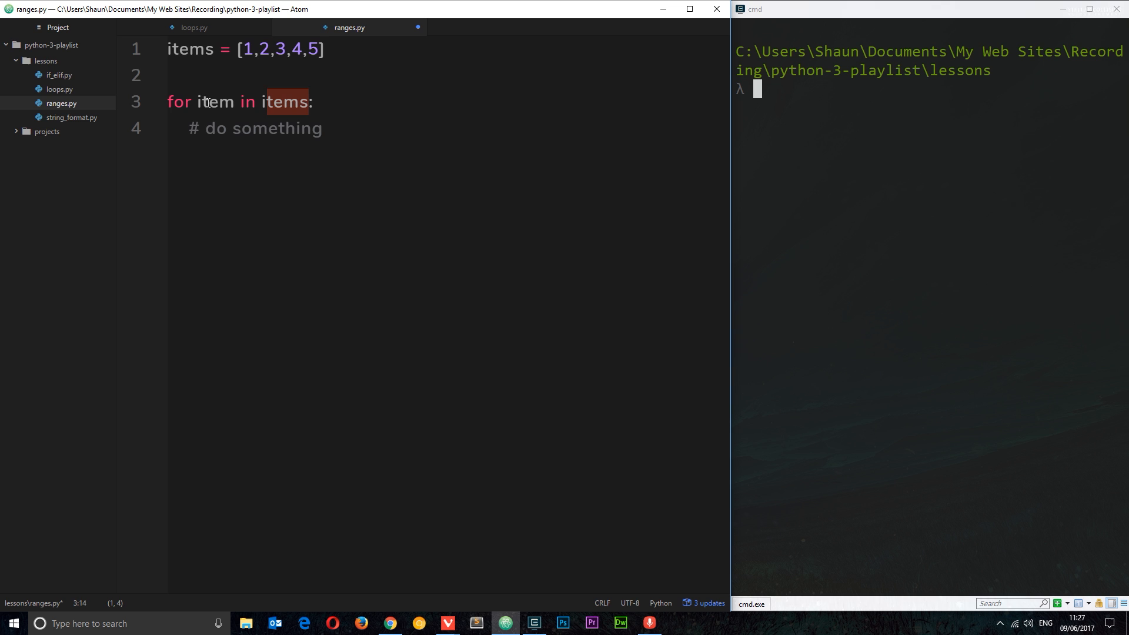
{"action": "left_click", "coordinate": [210, 102]}
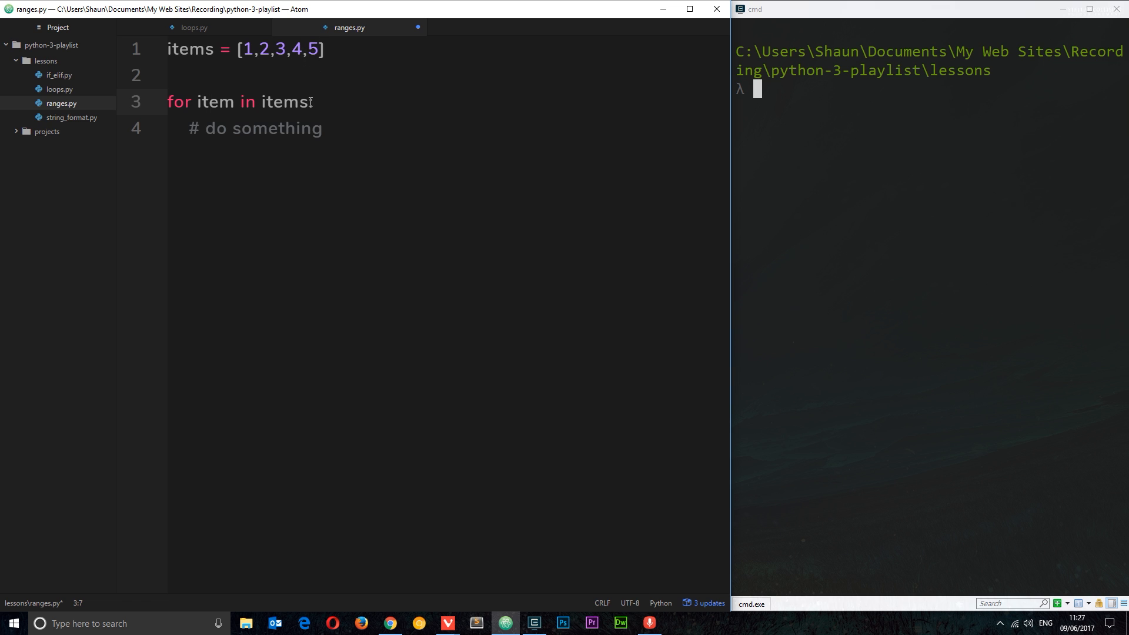
{"action": "type", "text": ":"}
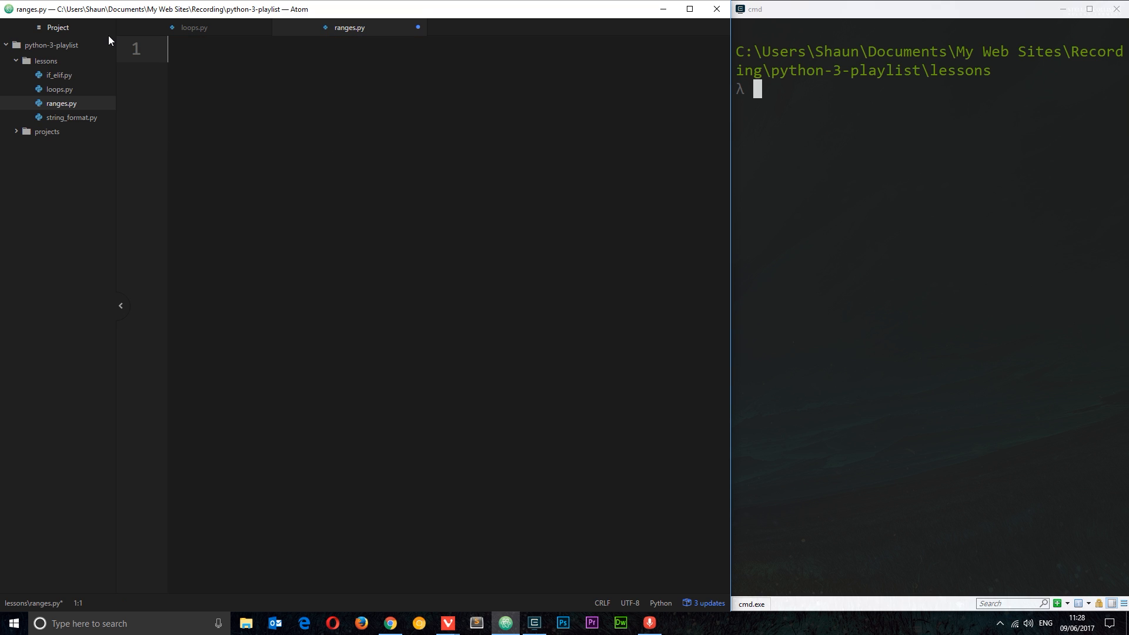
Step: Write 'for n in range(5):' with a placeholder comment, then replace it with print(n)
{"action": "type", "text": "for n in rang"}
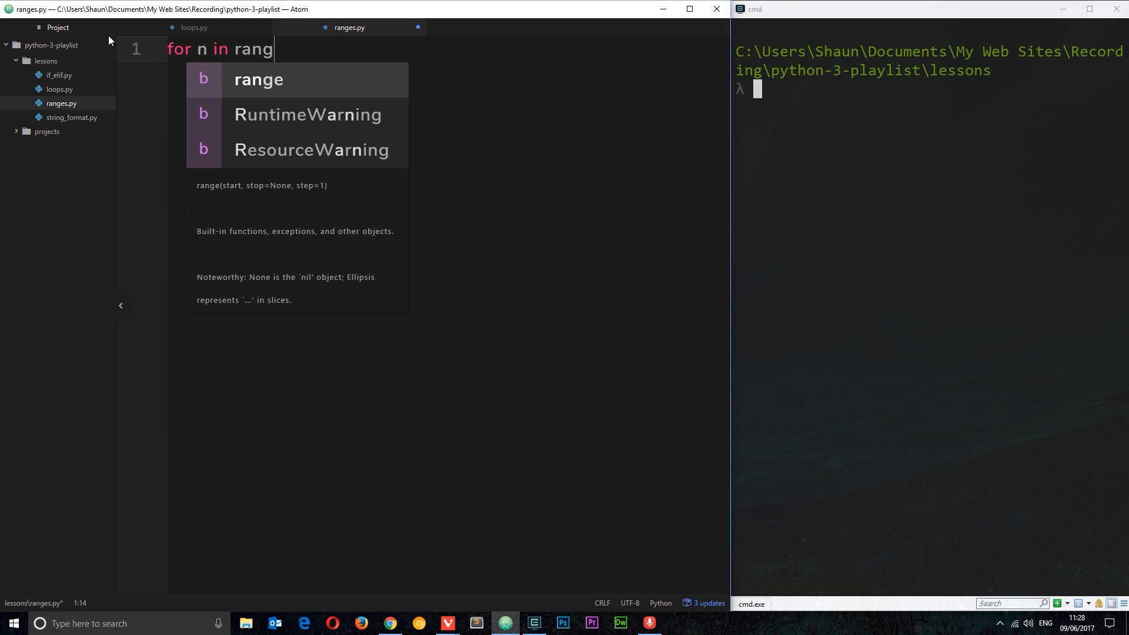
{"action": "type", "text": "e(5):"}
{"action": "type", "text": "#"}
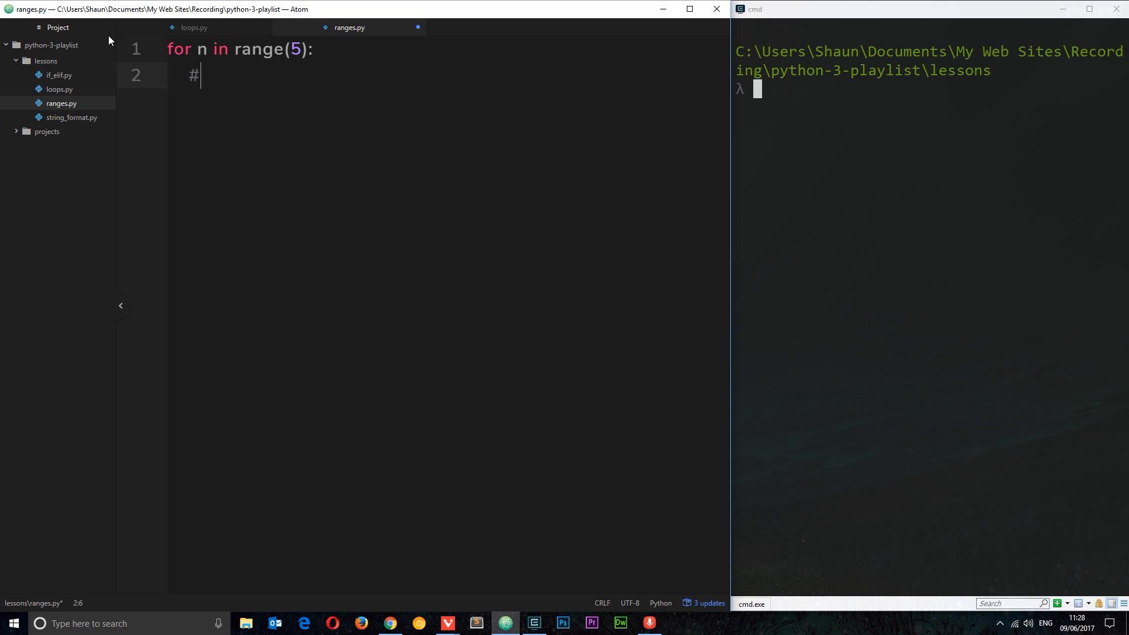
{"action": "type", "text": "do something"}
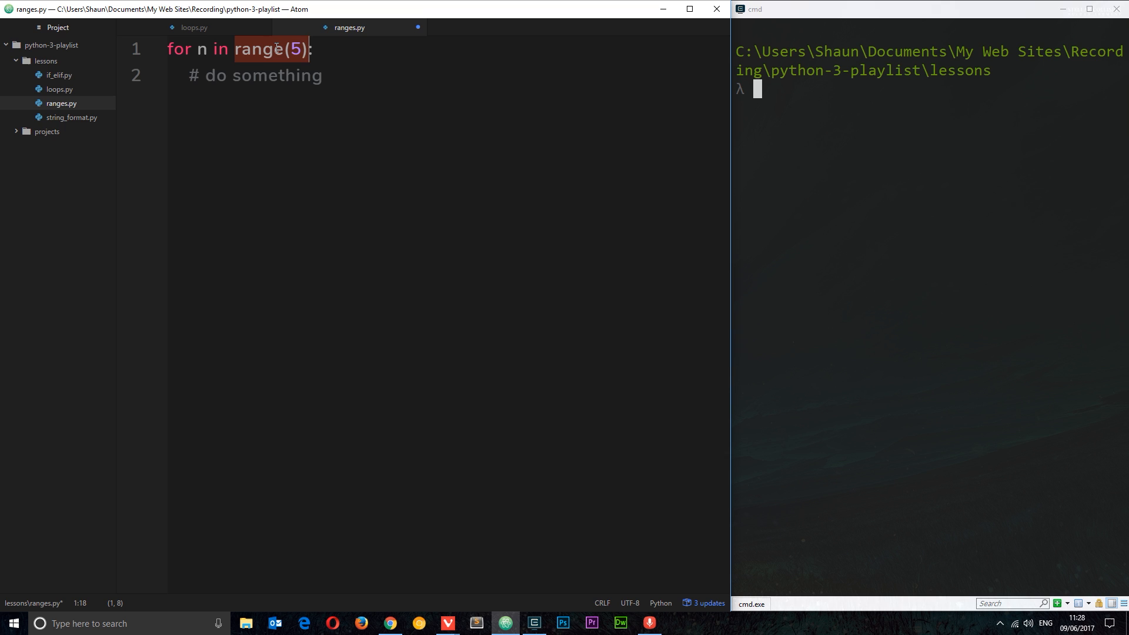
{"action": "mouse_move", "coordinate": [382, 48]}
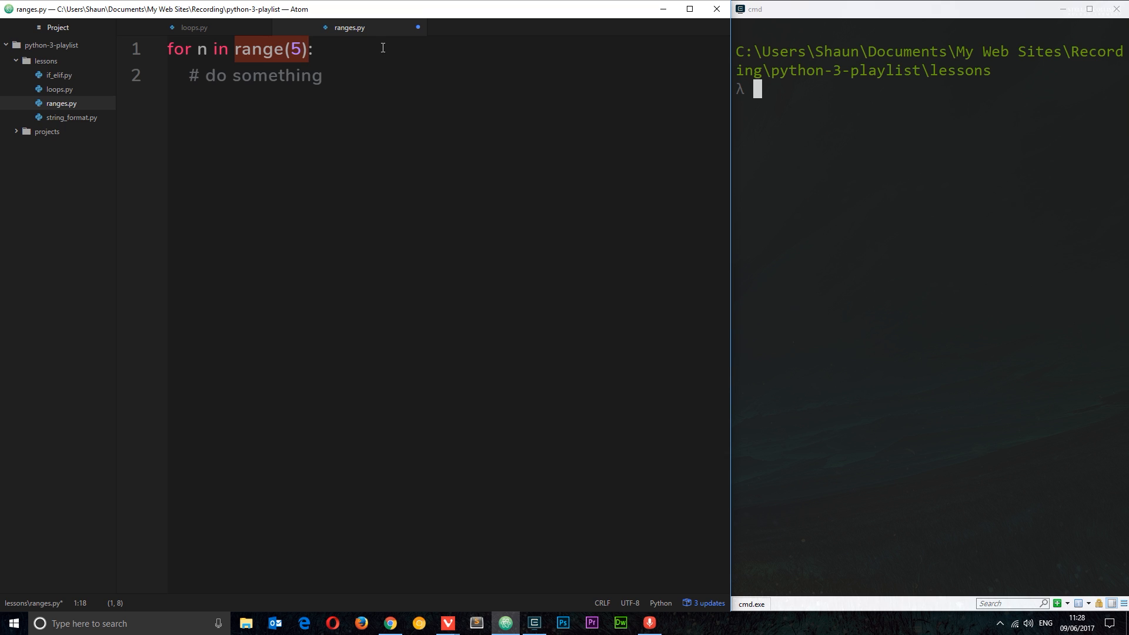
{"action": "triple_click", "coordinate": [256, 75]}
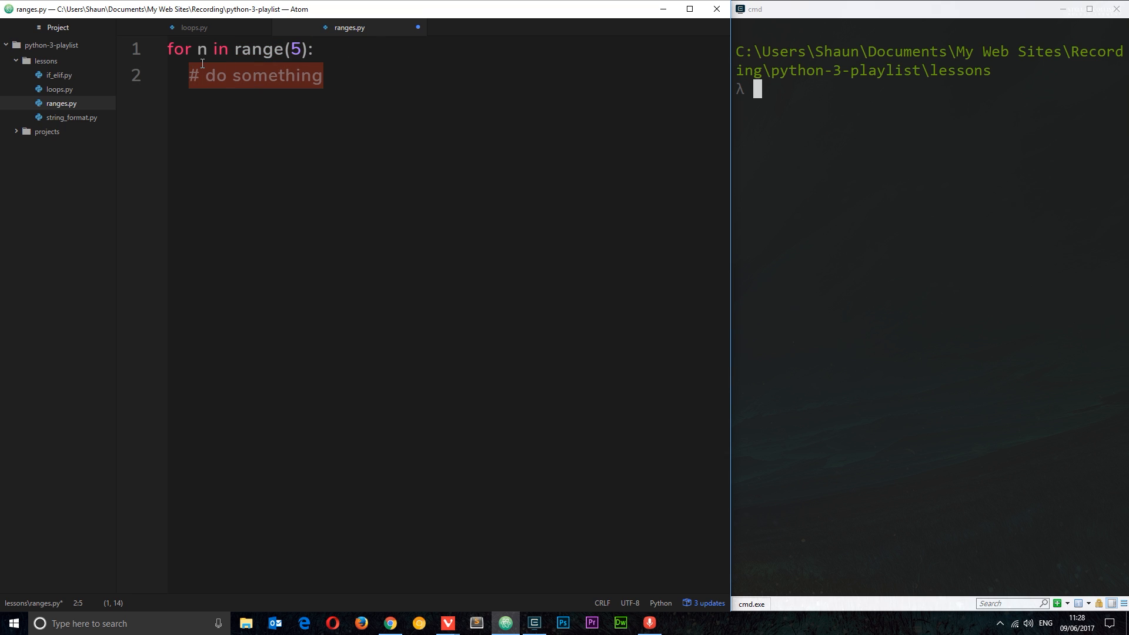
{"action": "type", "text": "print(n)"}
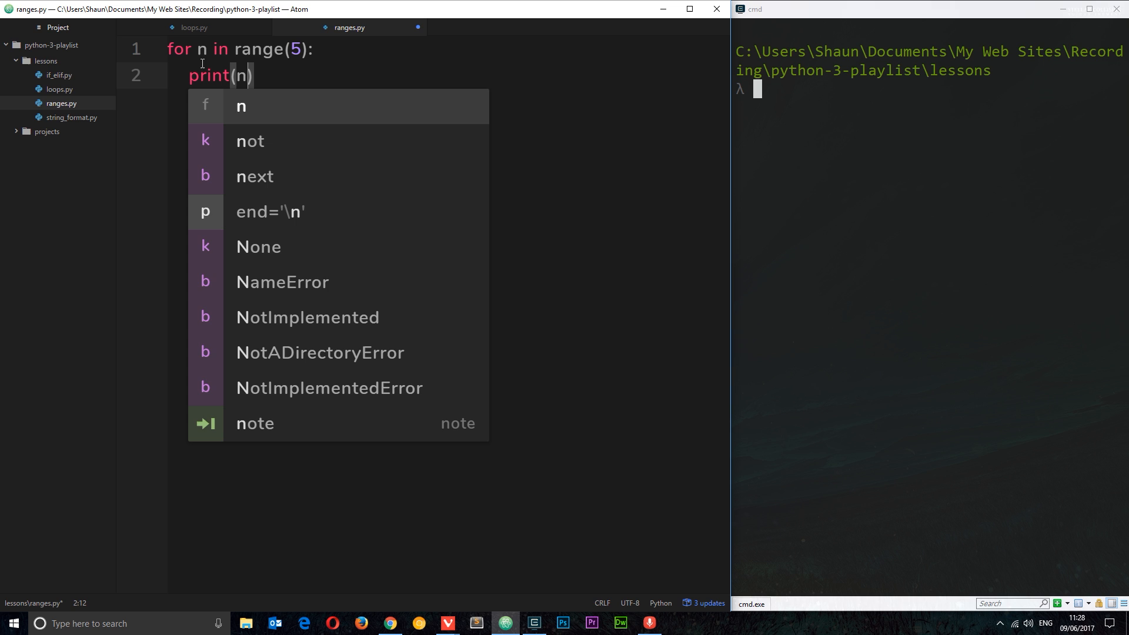
{"action": "type", "text": "clear"}
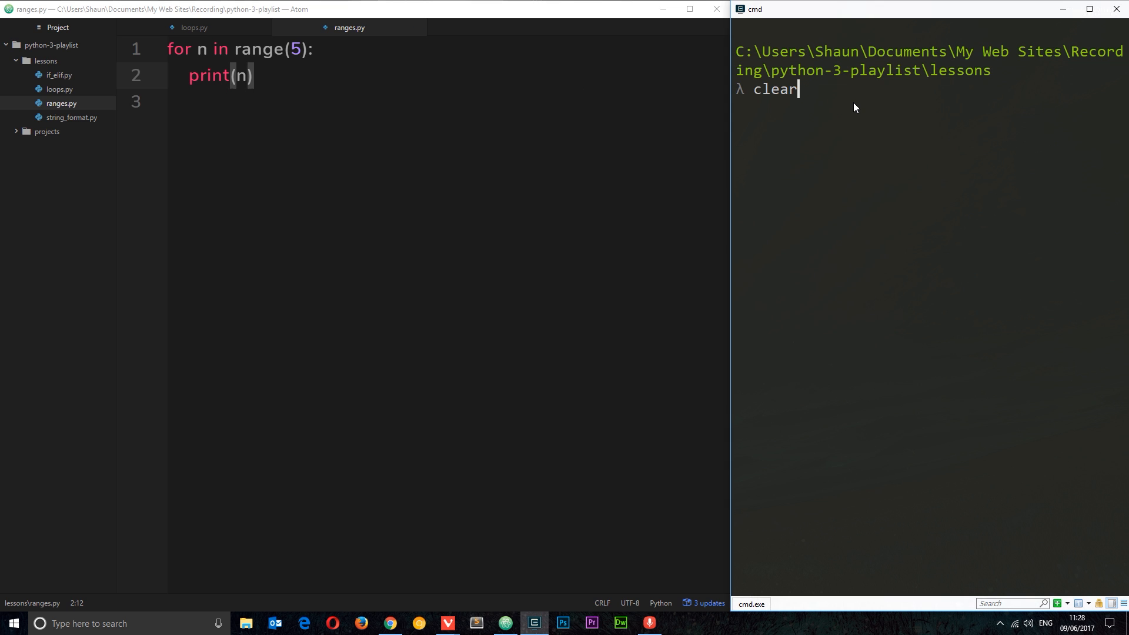
Step: Run python ranges.py in cmd so 0 through 4 are printed
{"action": "type", "text": "python ranges.py"}
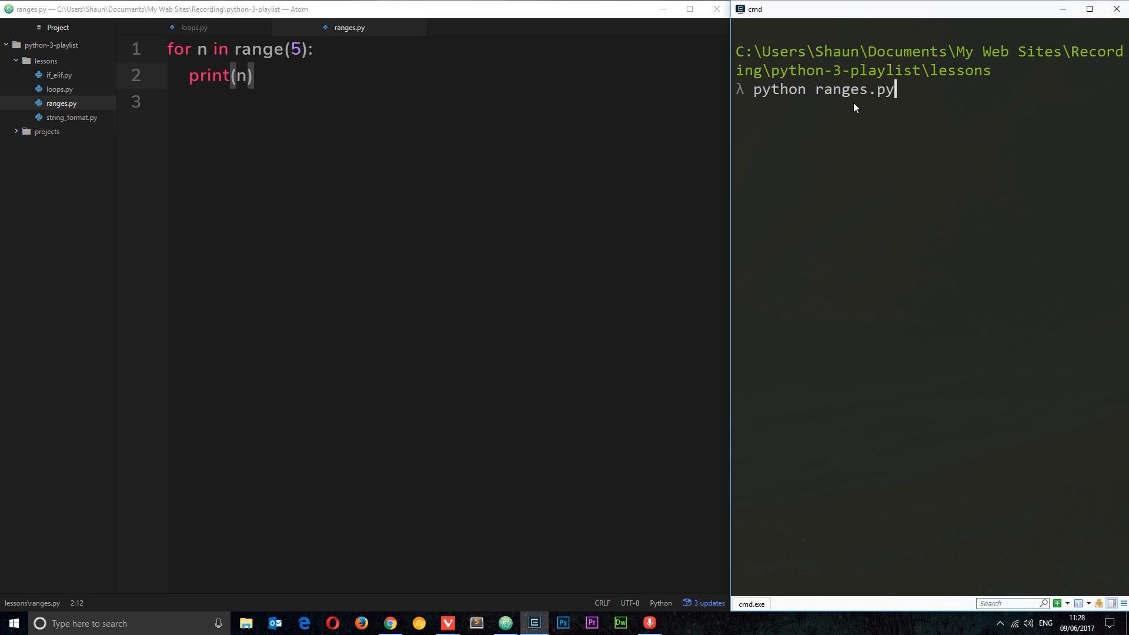
{"action": "key", "text": "enter"}
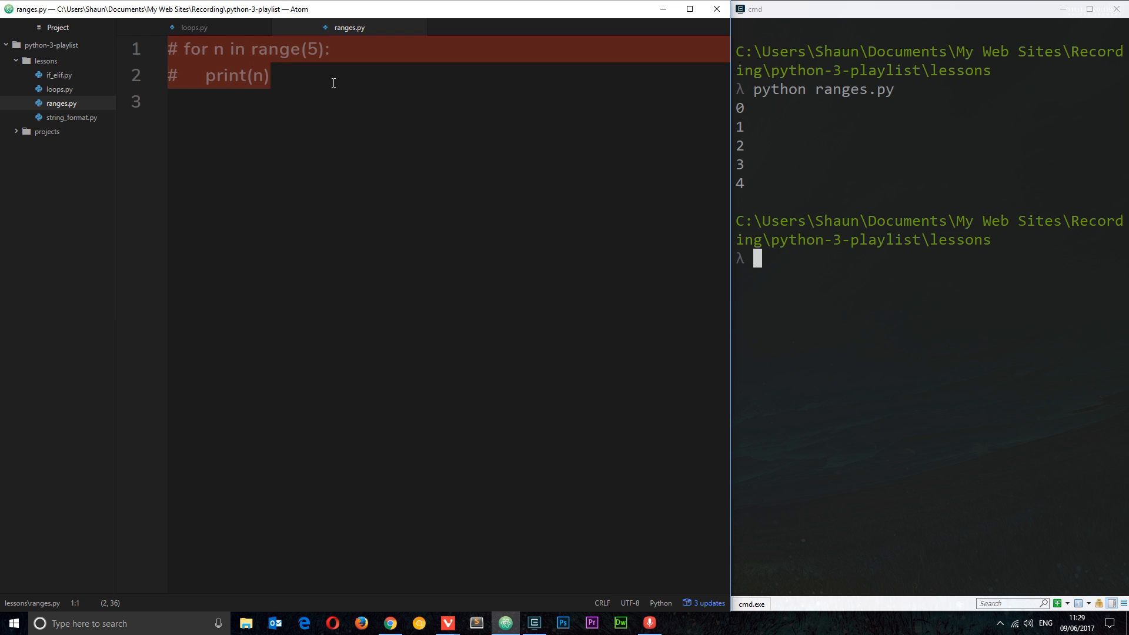
Step: Add a 'for n in range(3,10):' loop printing n and point out its stop value 10
{"action": "type", "text": "for n in range(5):"}
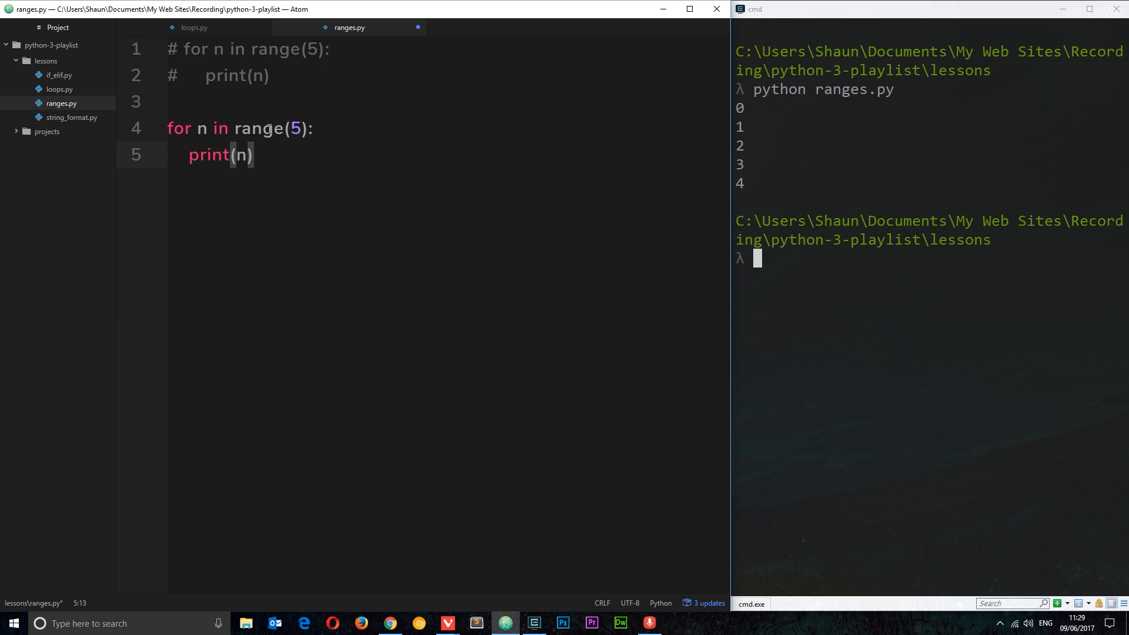
{"action": "type", "text": "3"}
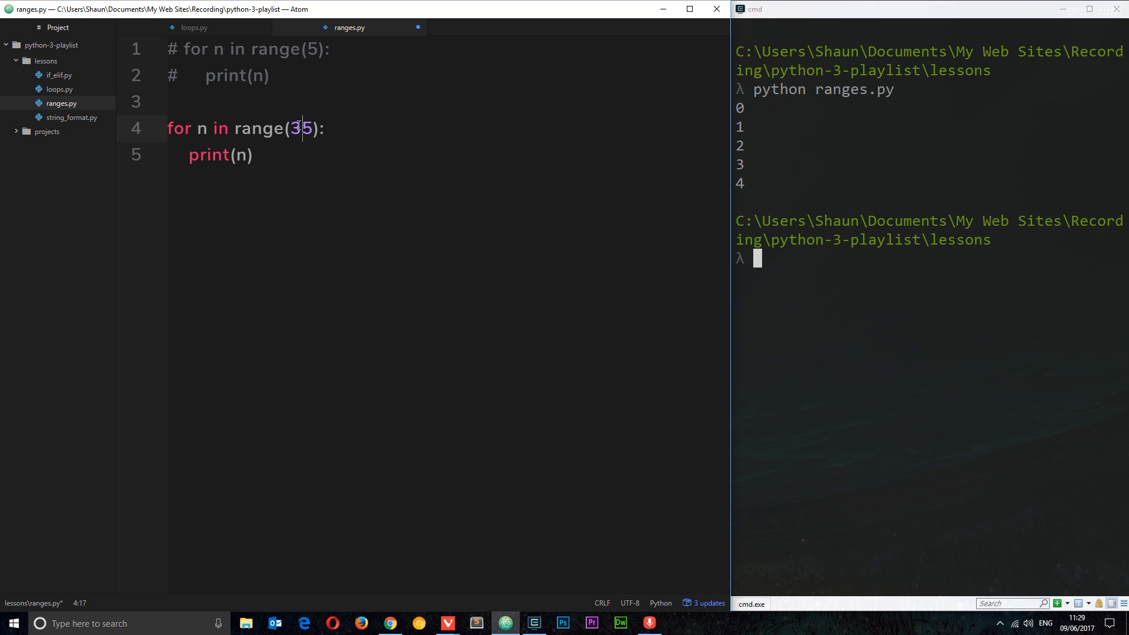
{"action": "type", "text": ",10"}
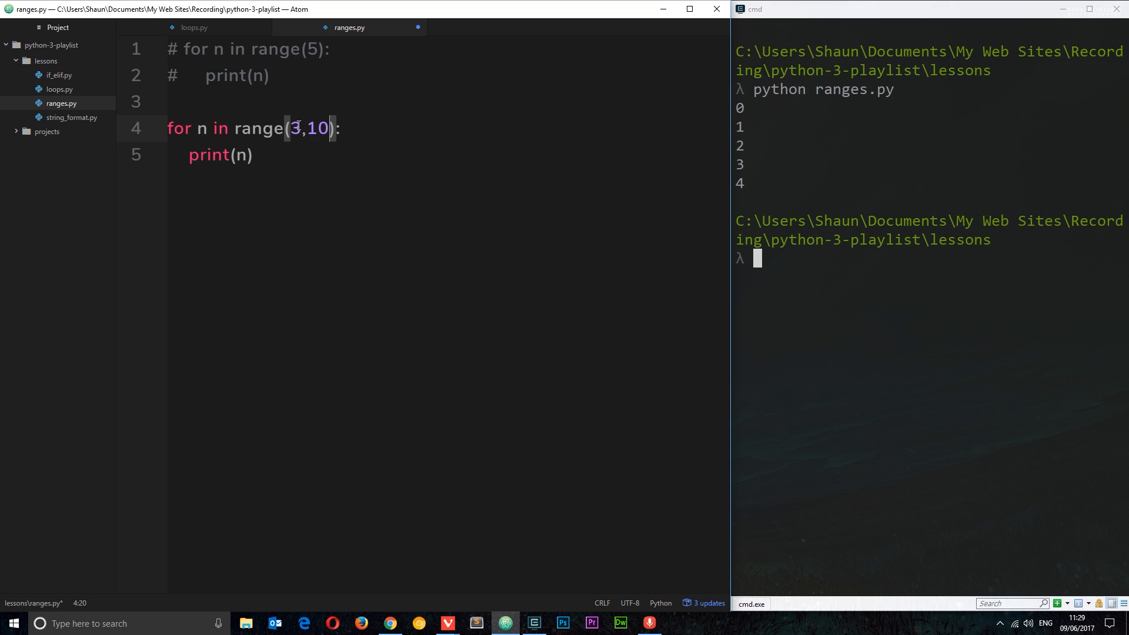
{"action": "left_click", "coordinate": [292, 128]}
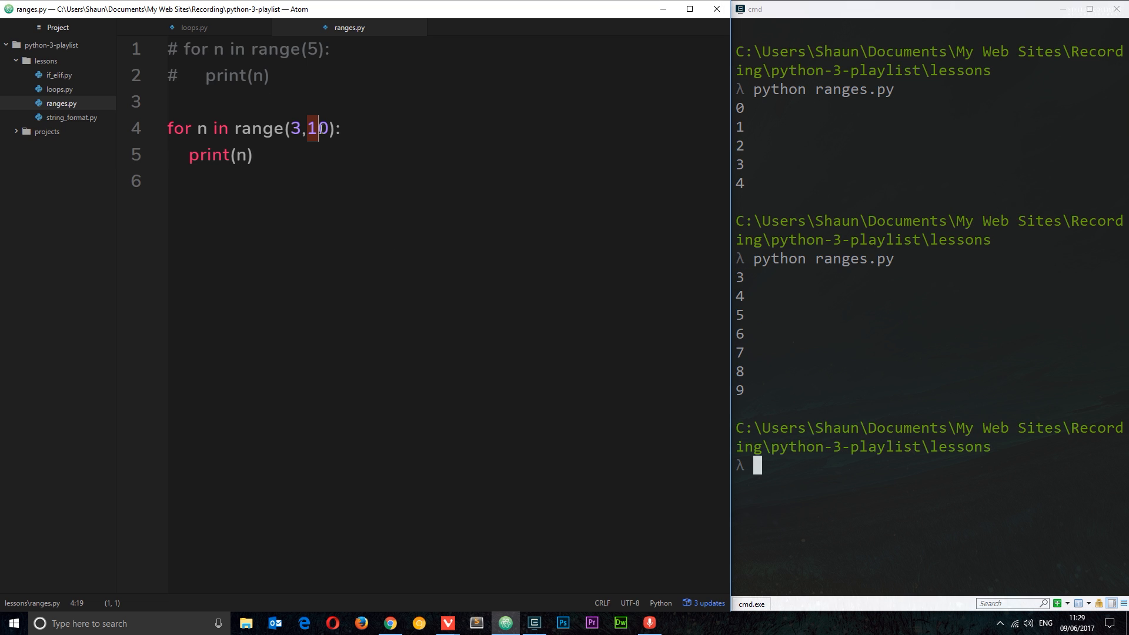
{"action": "type", "text": "cle"}
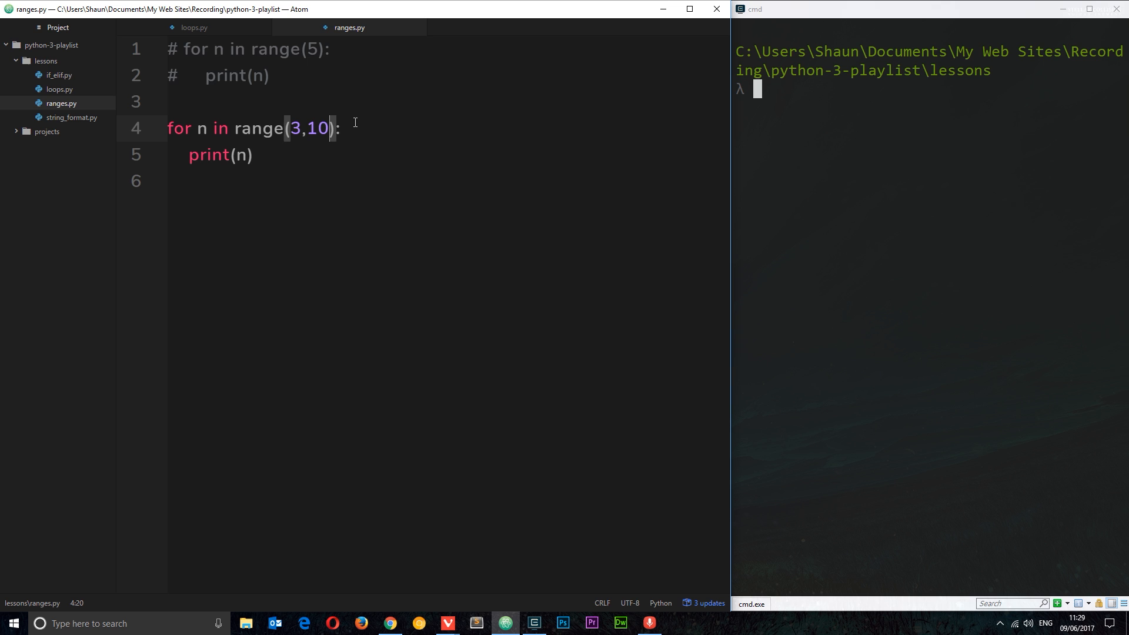
{"action": "mouse_move", "coordinate": [274, 148]}
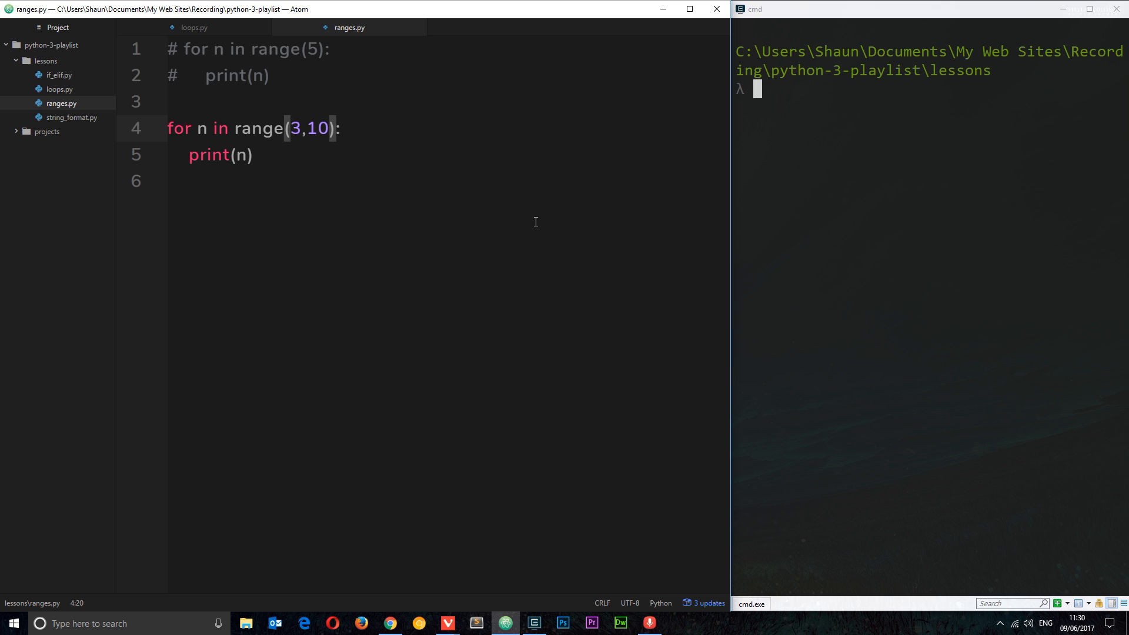
Step: Comment out the range(3,10) loop and add a new loop over range(0,20,4) printing n
{"action": "left_click_drag", "start_coordinate": [169, 128], "coordinate": [252, 155]}
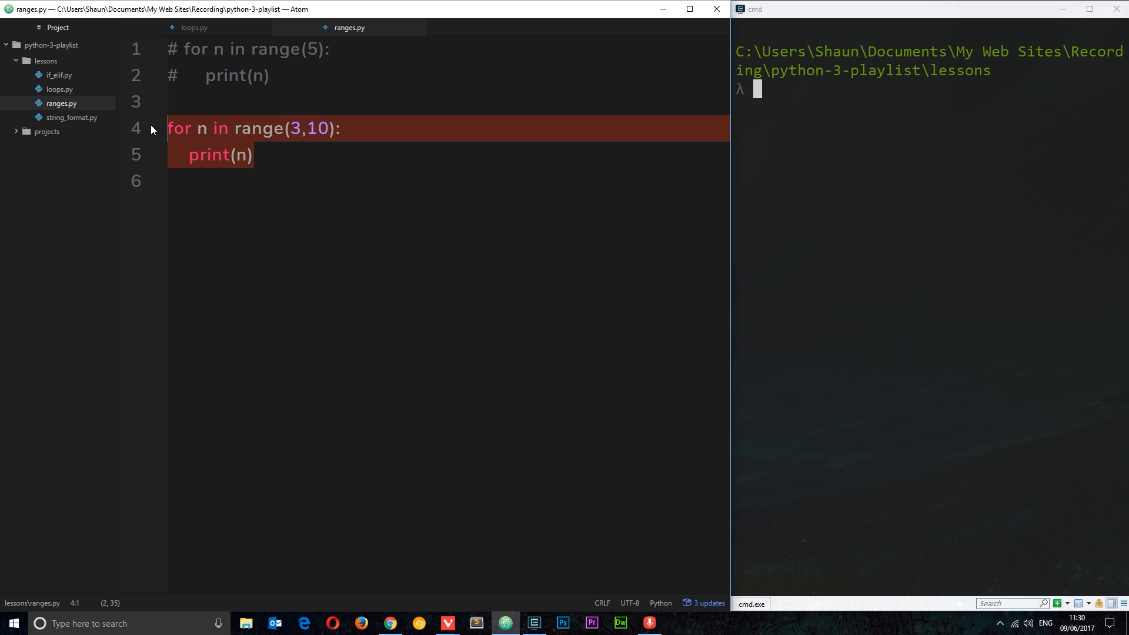
{"action": "key", "text": "ctrl+/"}
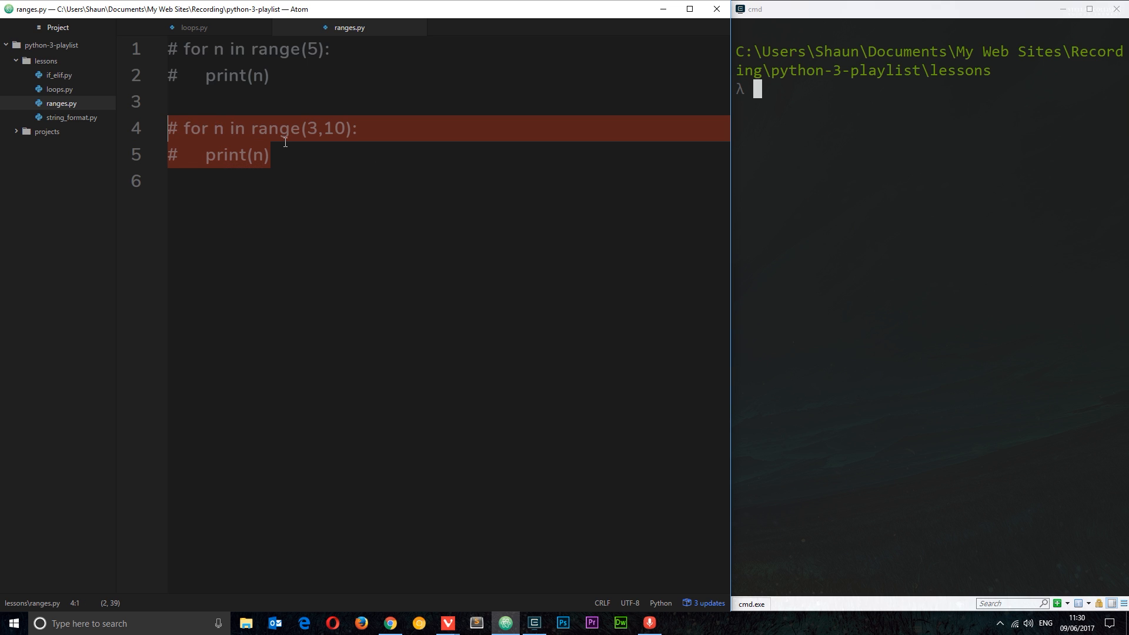
{"action": "type", "text": "for n in range(3,10):"}
{"action": "type", "text": "print(n"}
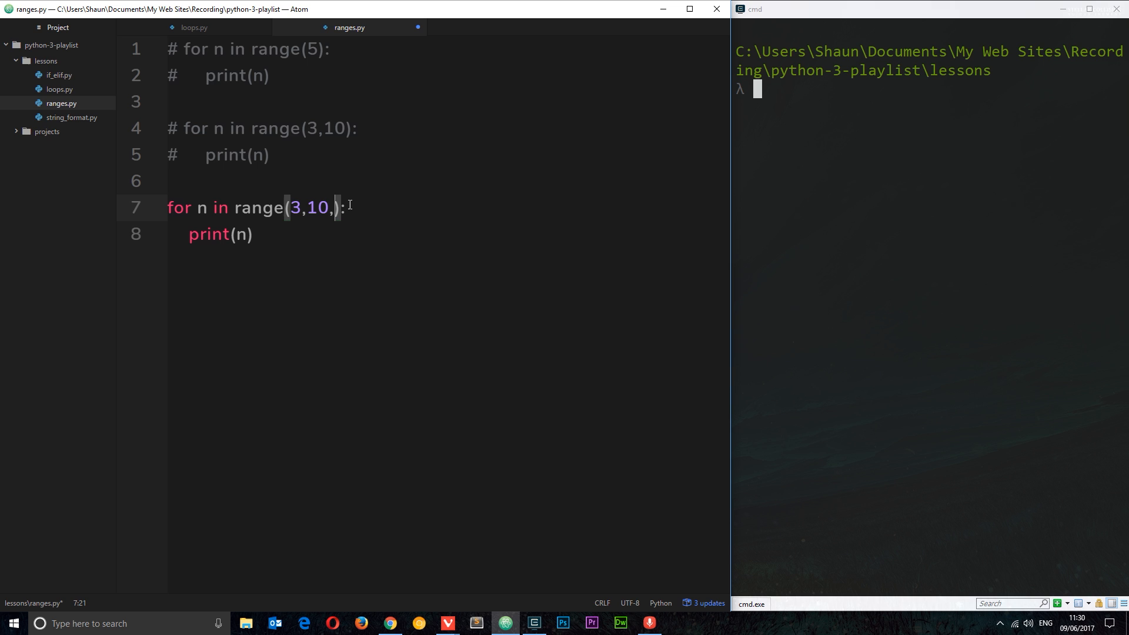
{"action": "type", "text": "4"}
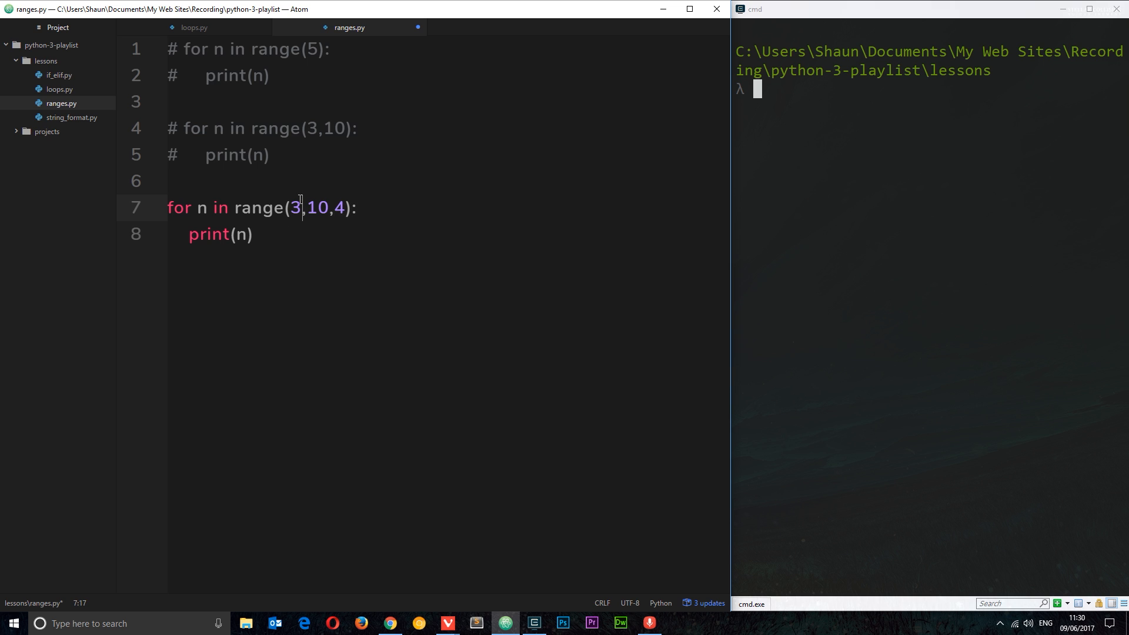
{"action": "type", "text": "0"}
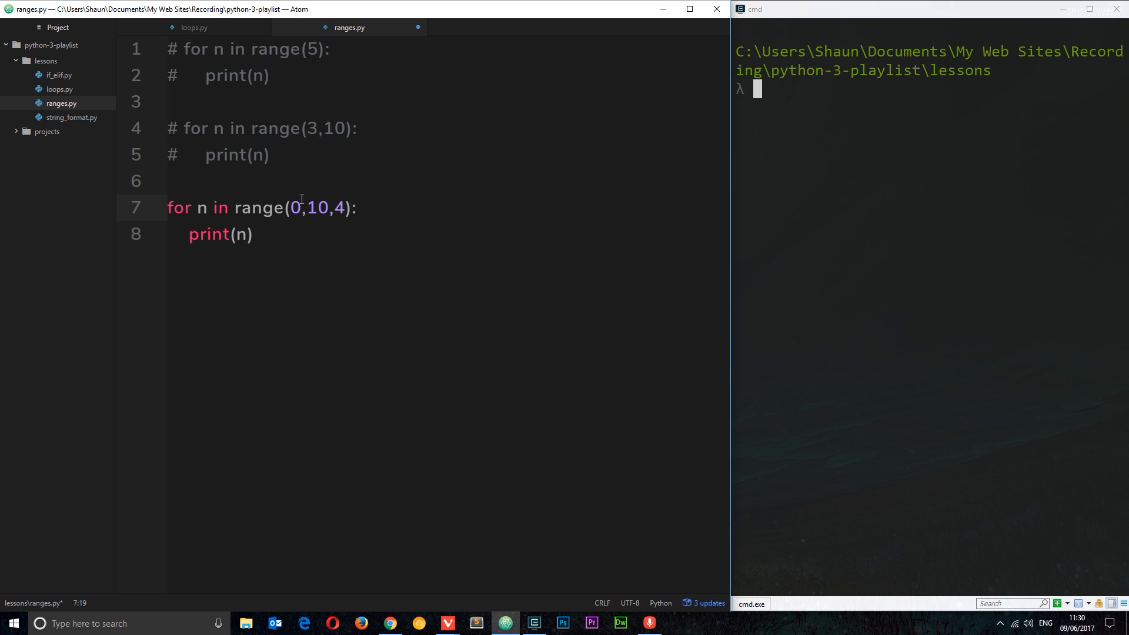
{"action": "type", "text": "2"}
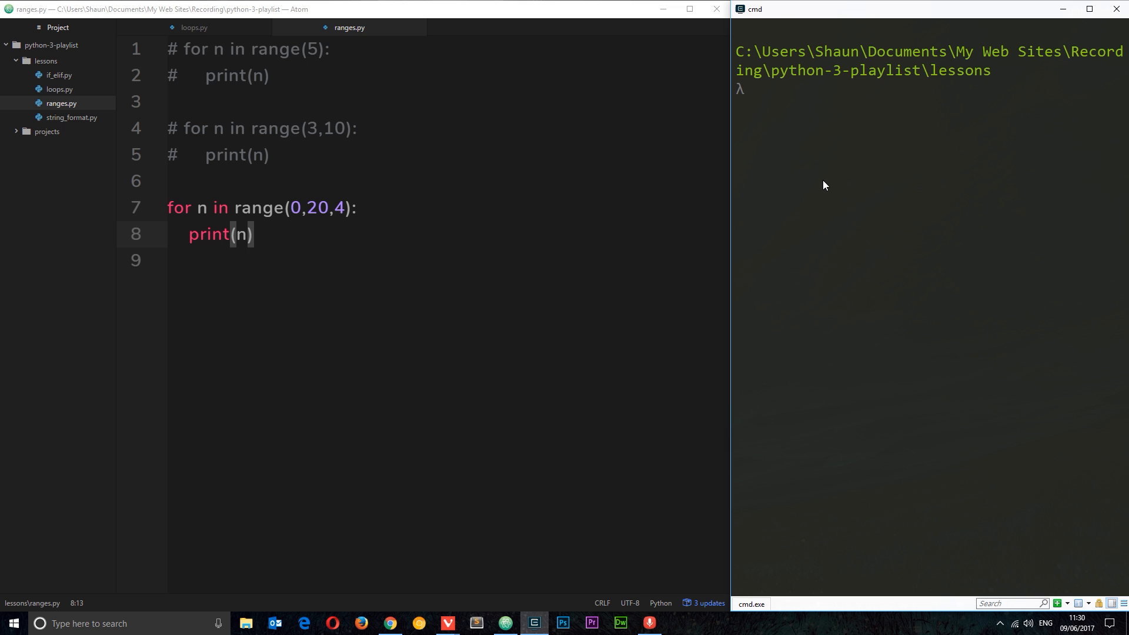
Step: Run python ranges.py in cmd to print 0, 4, 8, 12 and 16
{"action": "type", "text": "python ranges.py"}
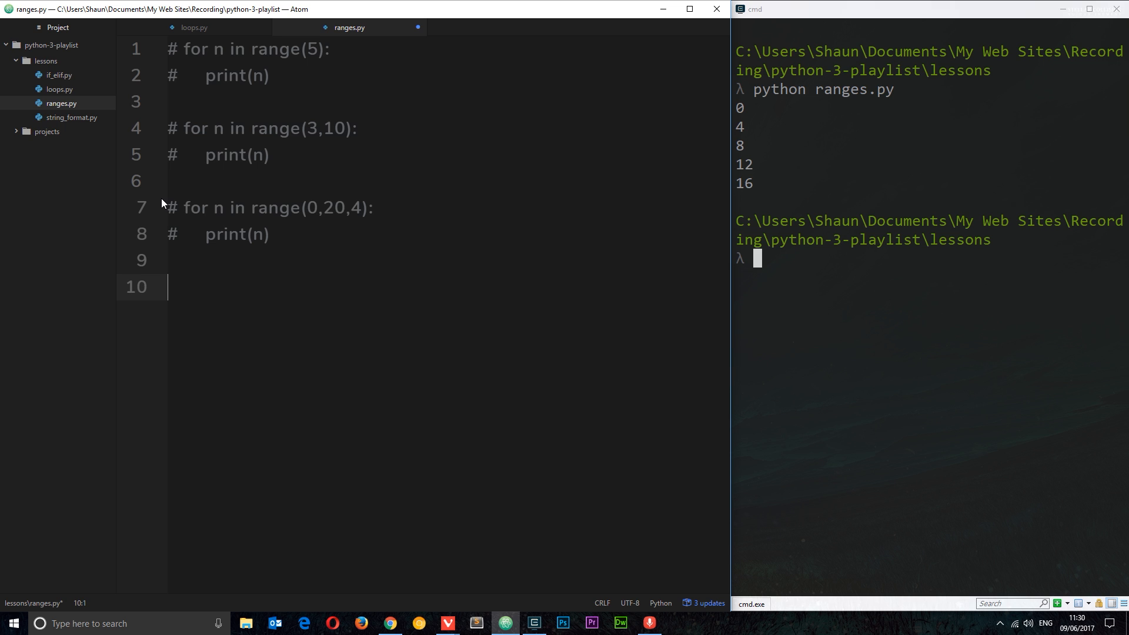
Step: Type burgers = ['beef', 'chicken', 'veg', 'supreme', 'double'] and start a new line below
{"action": "type", "text": "burgers ="}
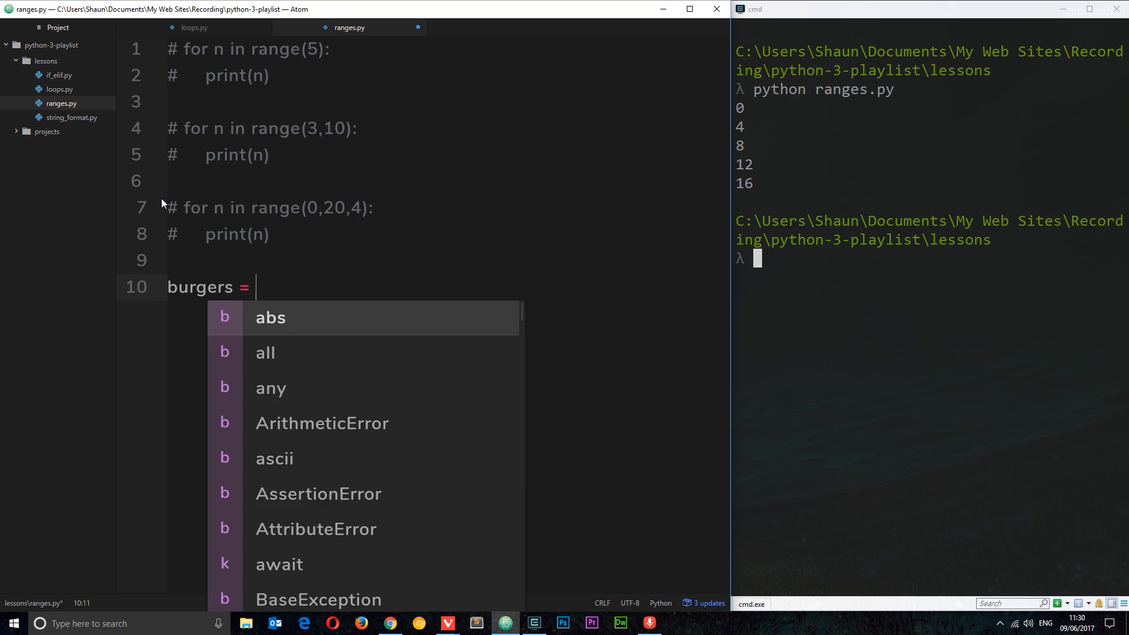
{"action": "type", "text": "['']"}
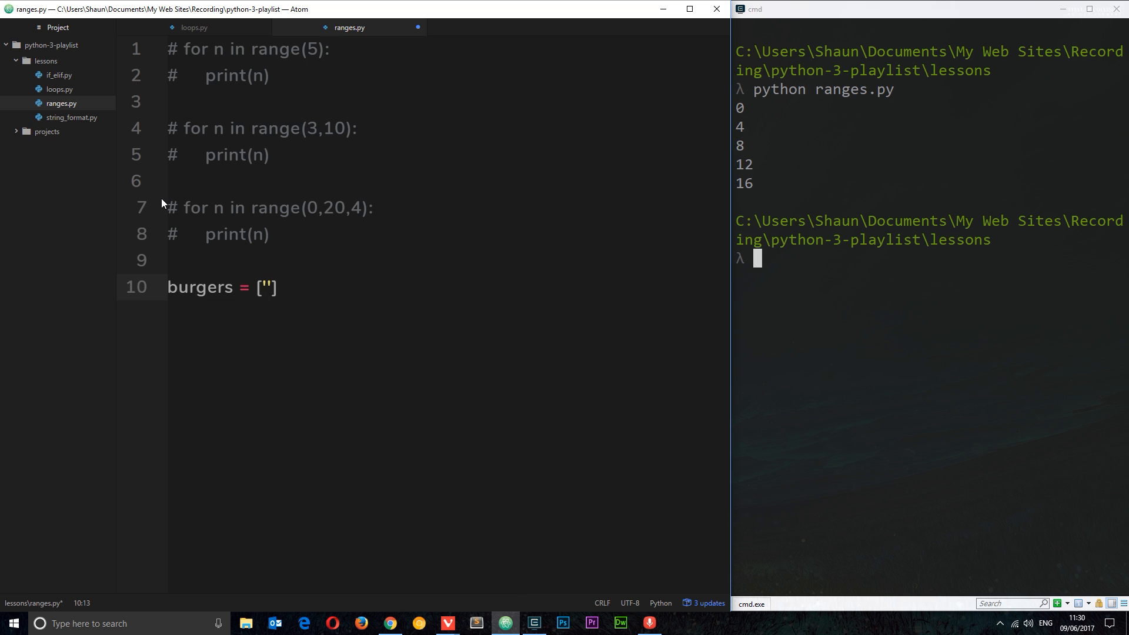
{"action": "type", "text": "beef"}
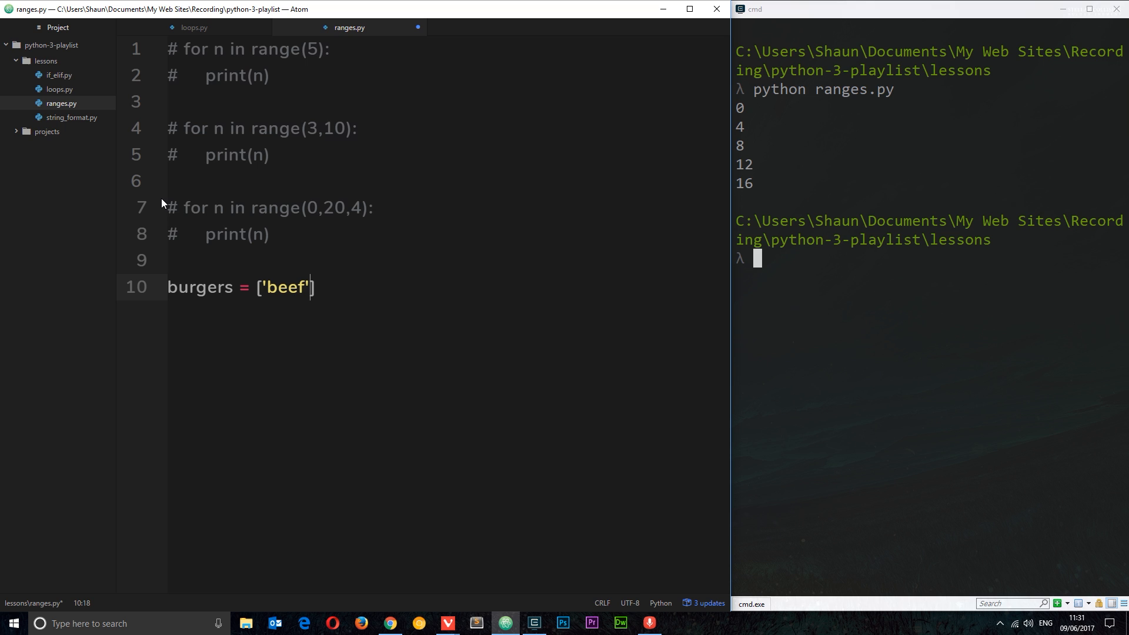
{"action": "type", "text": ", 'chicken'"}
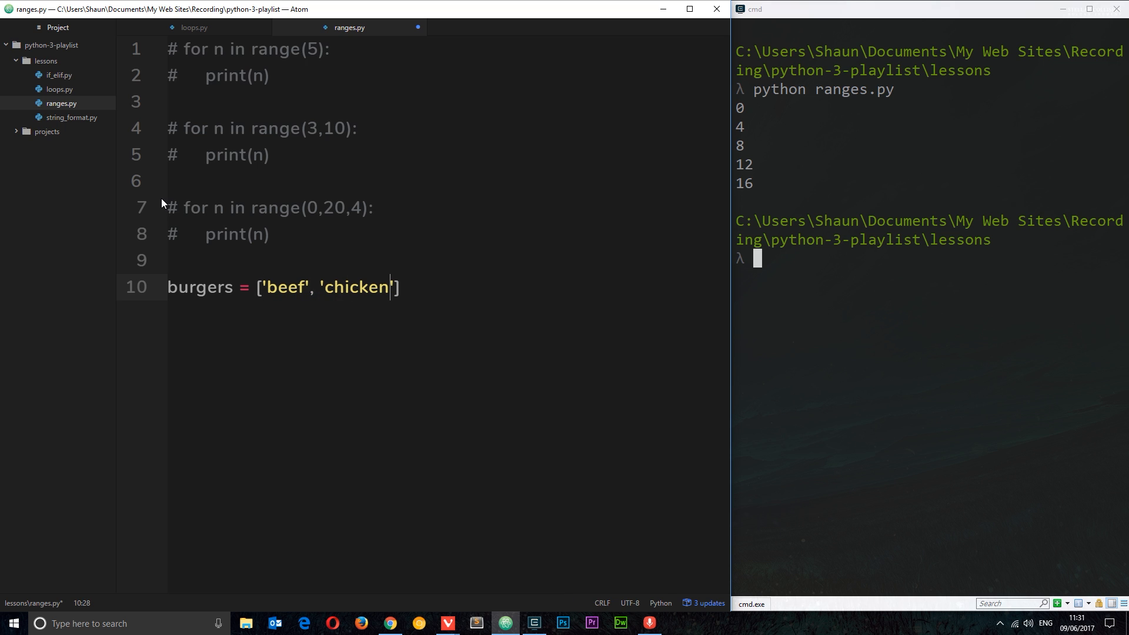
{"action": "type", "text": ", 'v"}
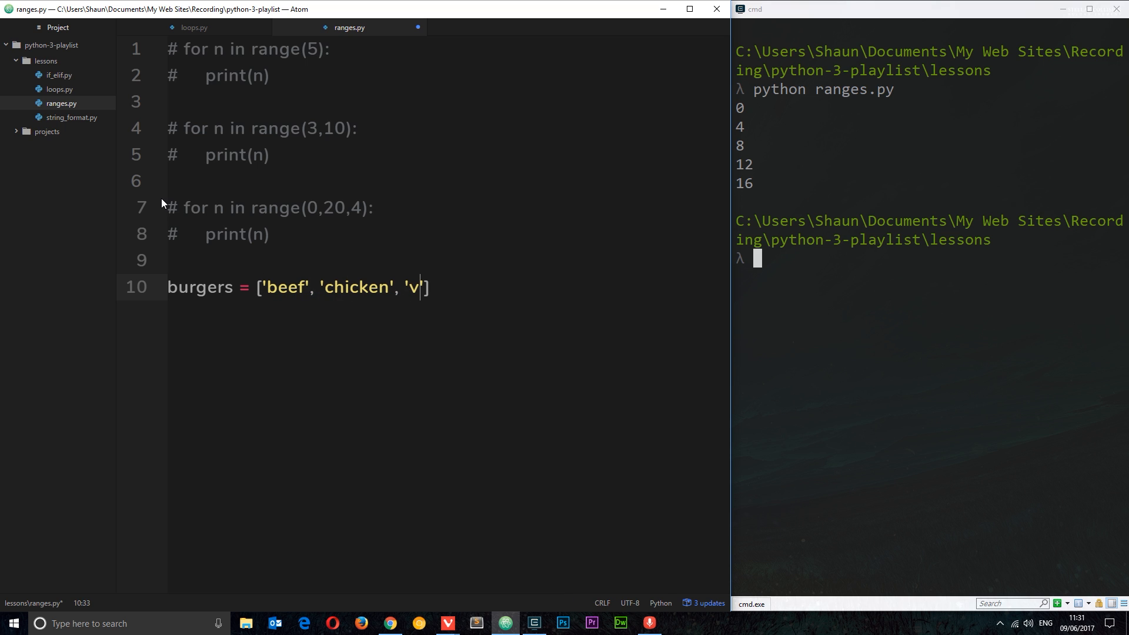
{"action": "type", "text": "eg',"}
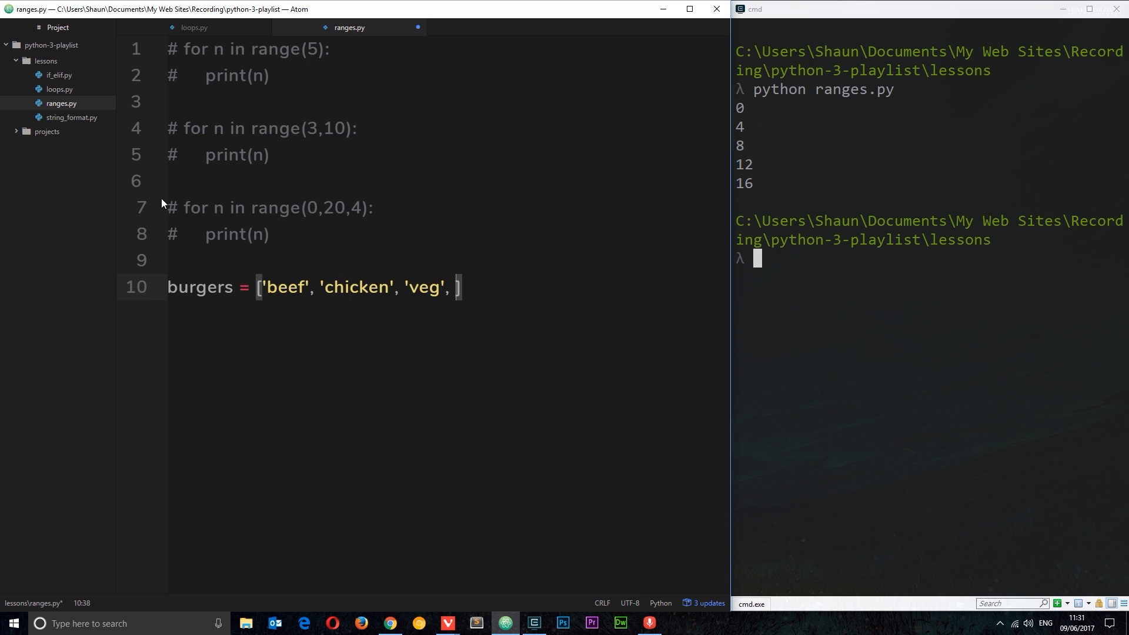
{"action": "type", "text": "'supreme'"}
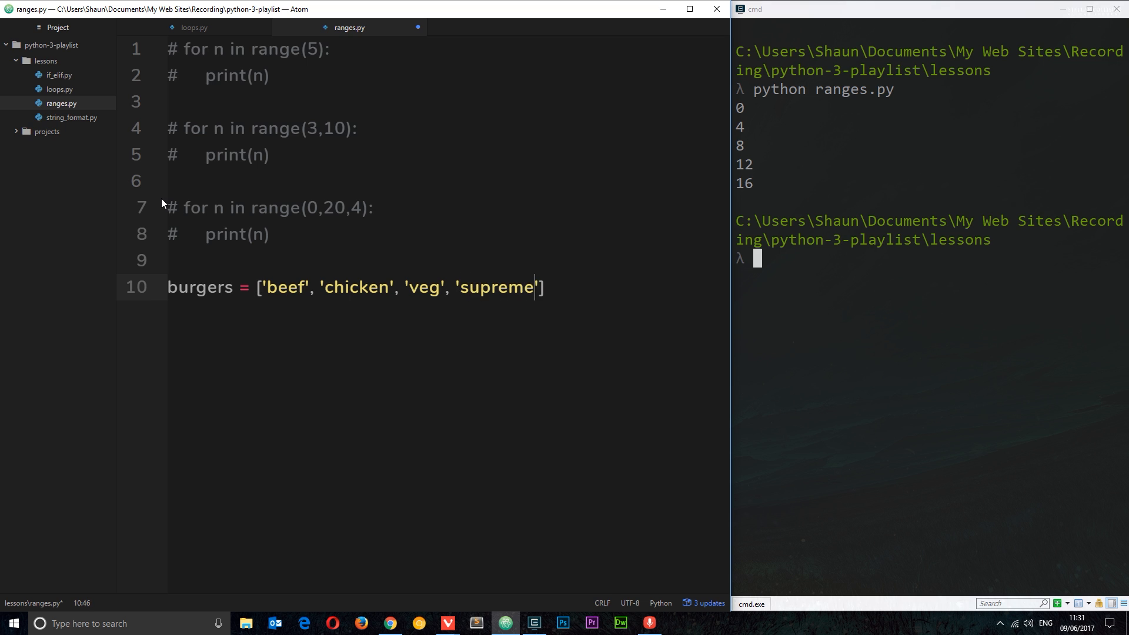
{"action": "type", "text": ", 'dou"}
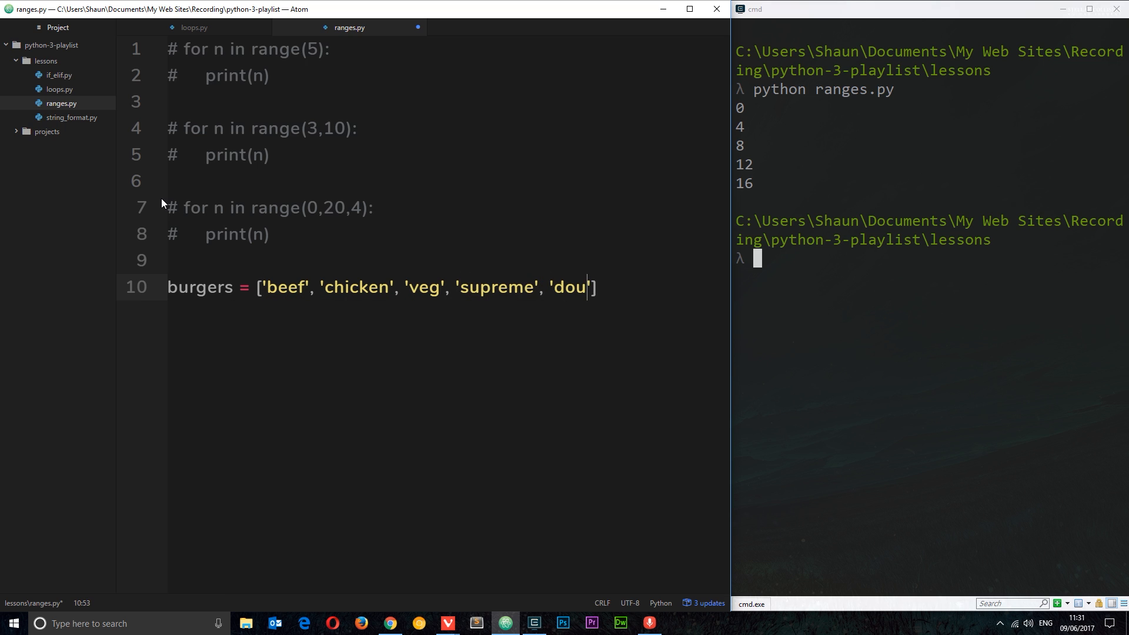
{"action": "type", "text": "ble"}
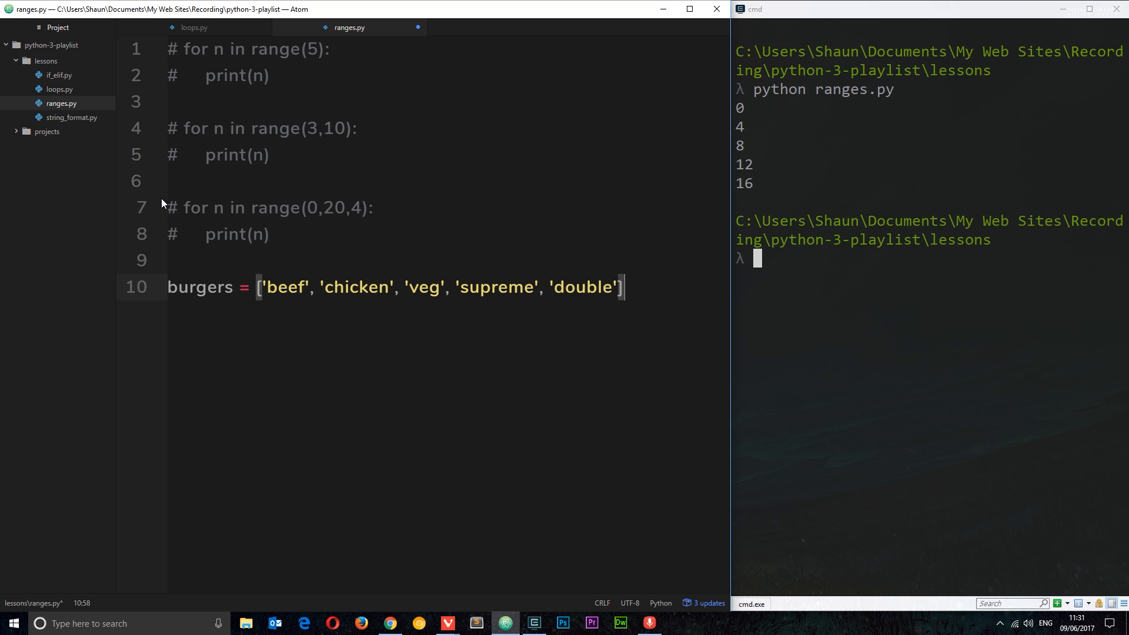
{"action": "key", "text": "Enter"}
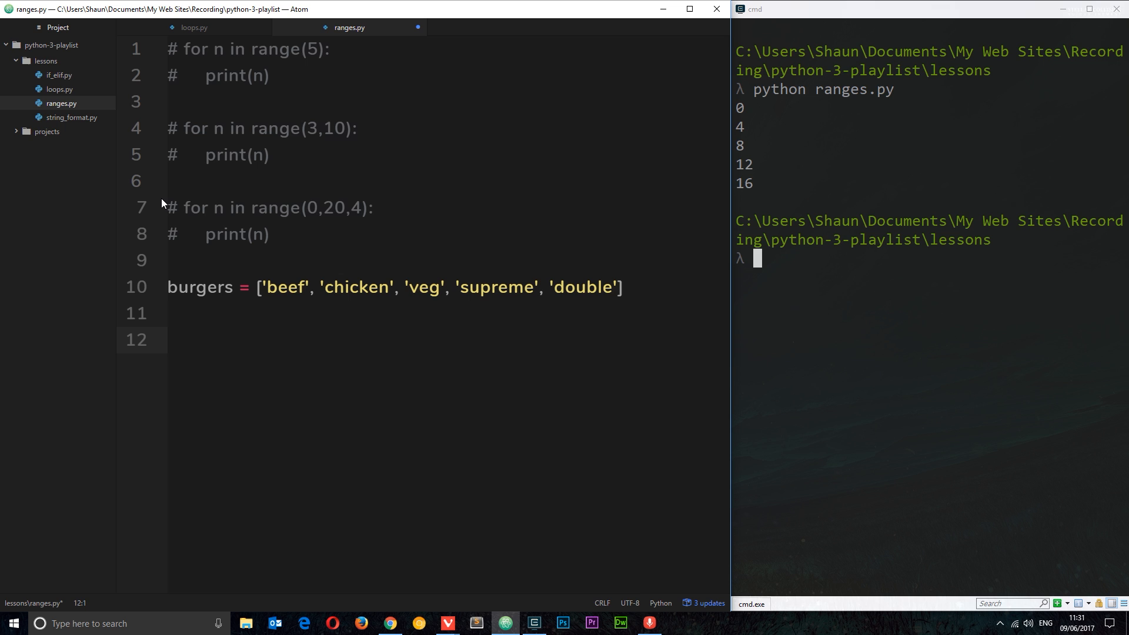
Step: Start 'for n in range()' and point out the first loop's 5 and the whole burgers list
{"action": "type", "text": "for n i"}
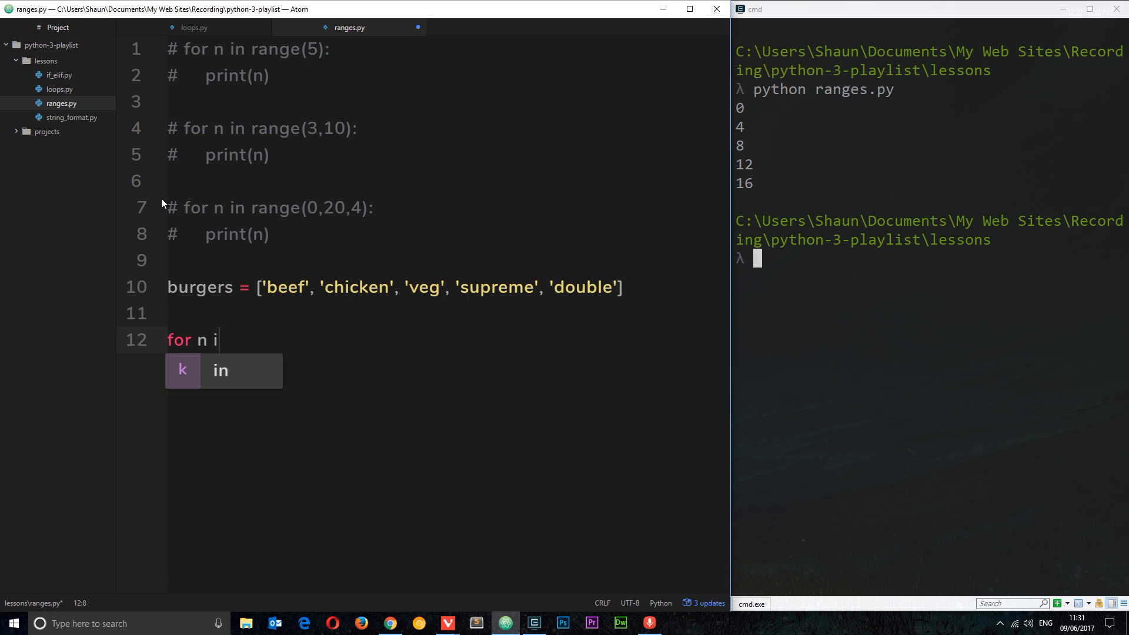
{"action": "type", "text": "n range()"}
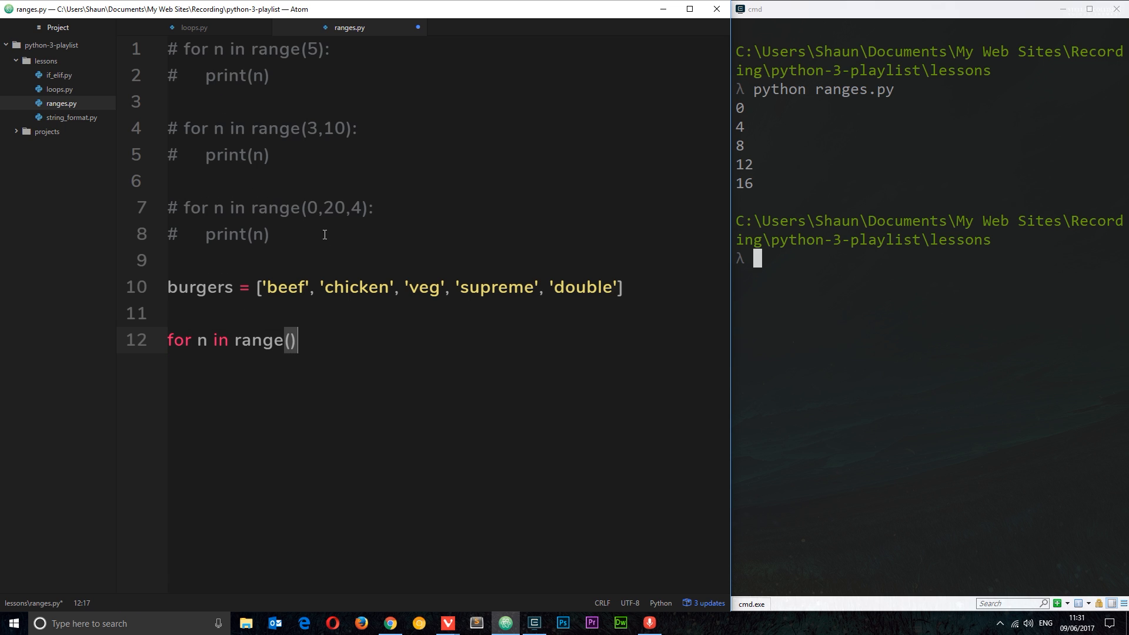
{"action": "left_click", "coordinate": [314, 49]}
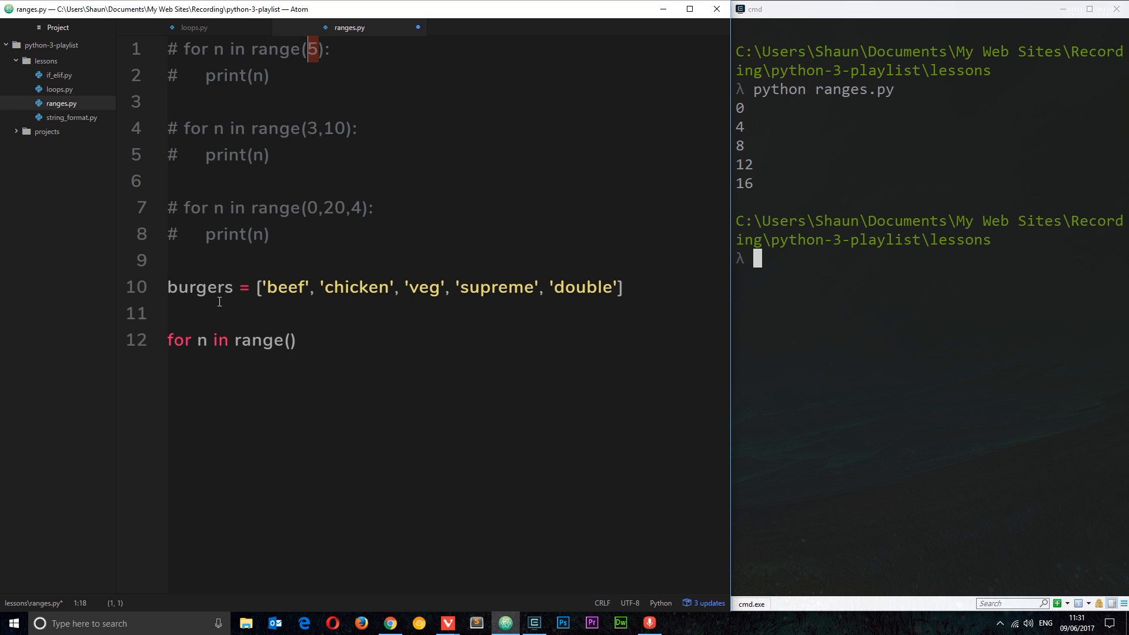
{"action": "left_click_drag", "start_coordinate": [257, 287], "coordinate": [623, 287]}
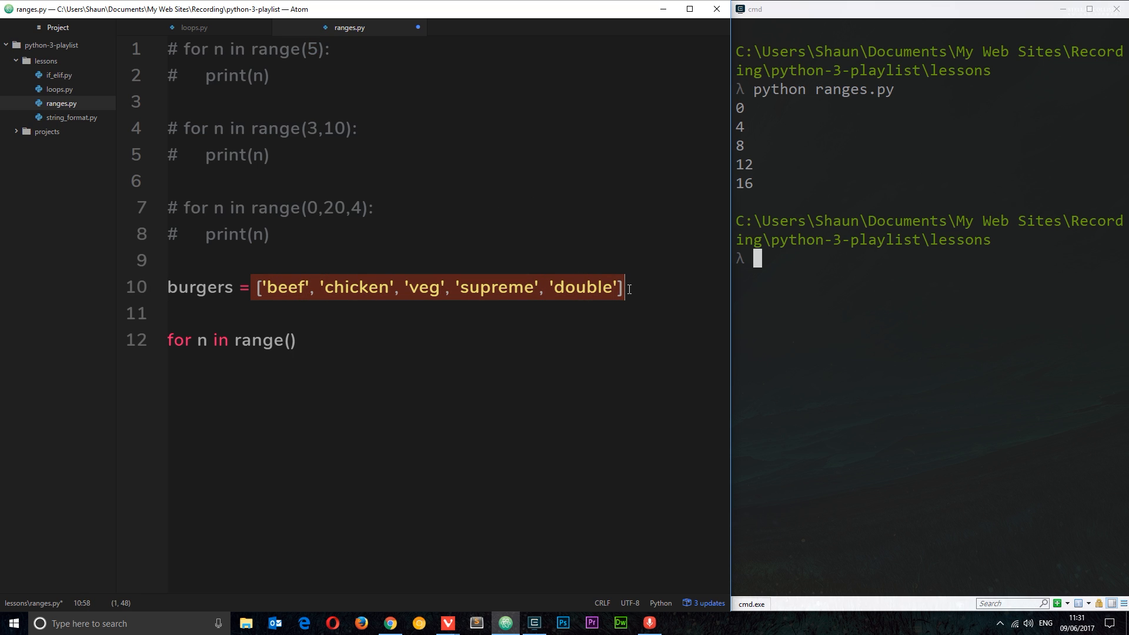
{"action": "mouse_move", "coordinate": [579, 342]}
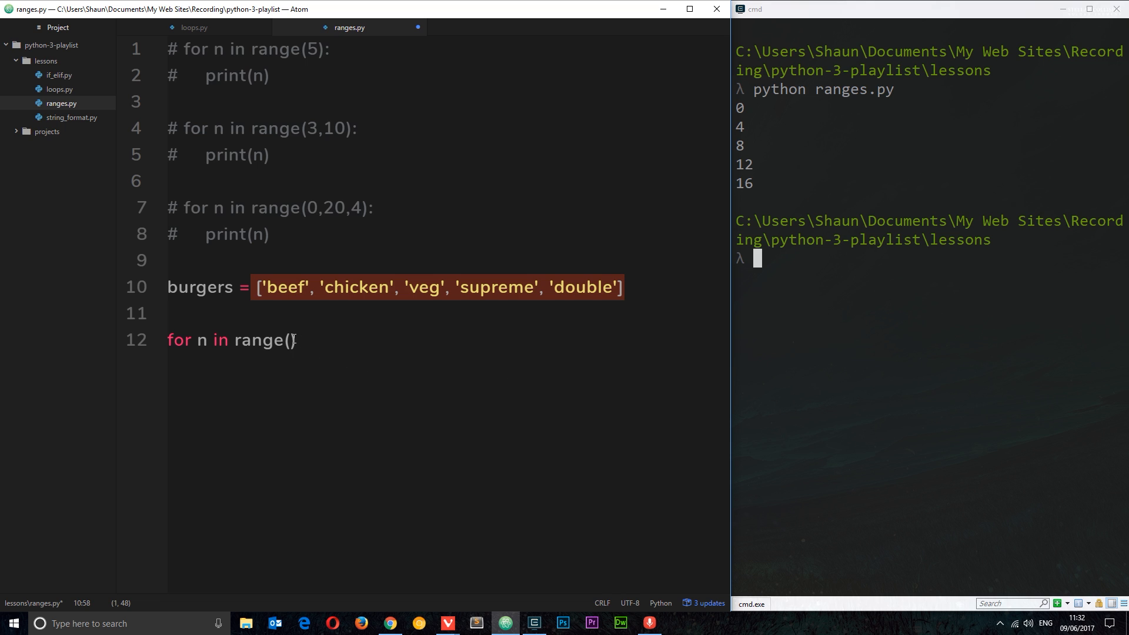
Step: Fill the range with len(burgers), close the header and begin print(n) in the body
{"action": "type", "text": "l"}
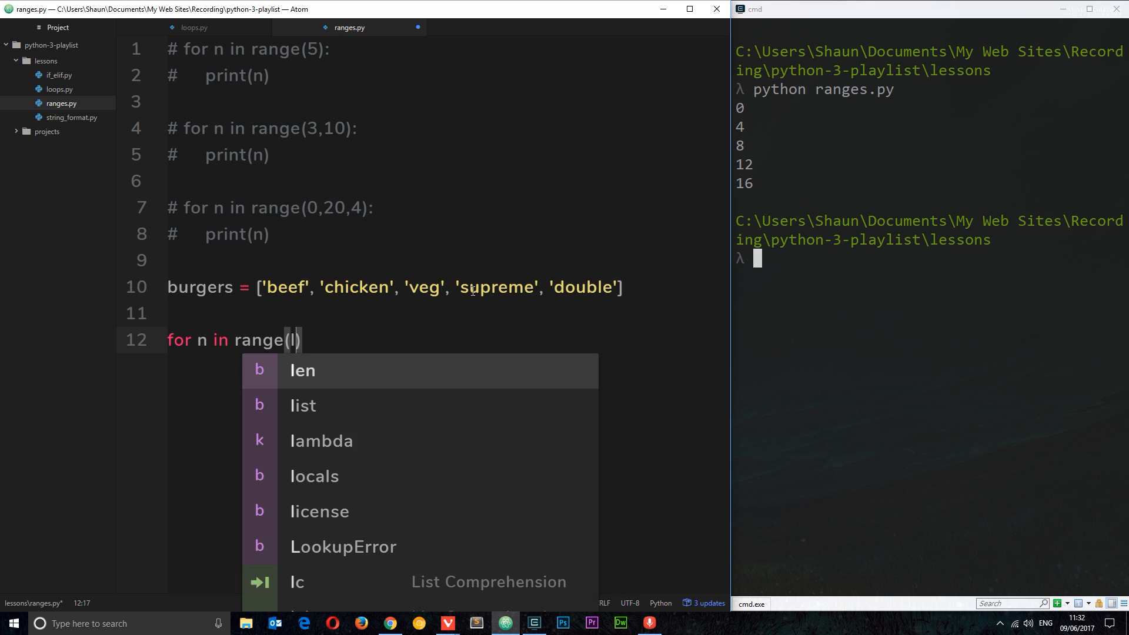
{"action": "type", "text": "en(burgers"}
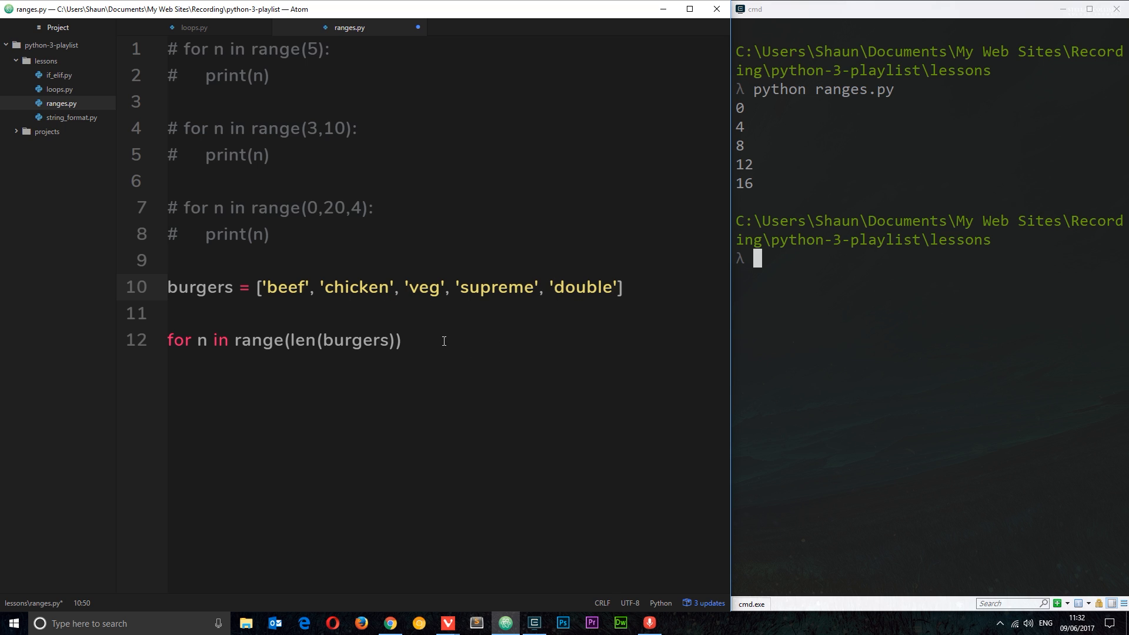
{"action": "type", "text": ":"}
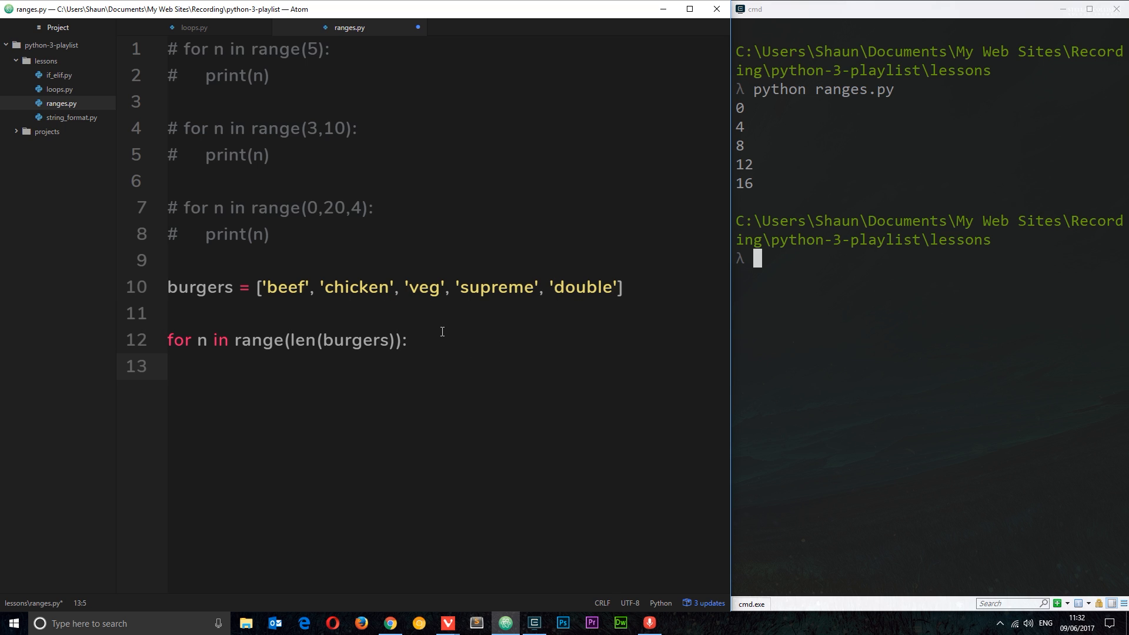
{"action": "type", "text": "print(n"}
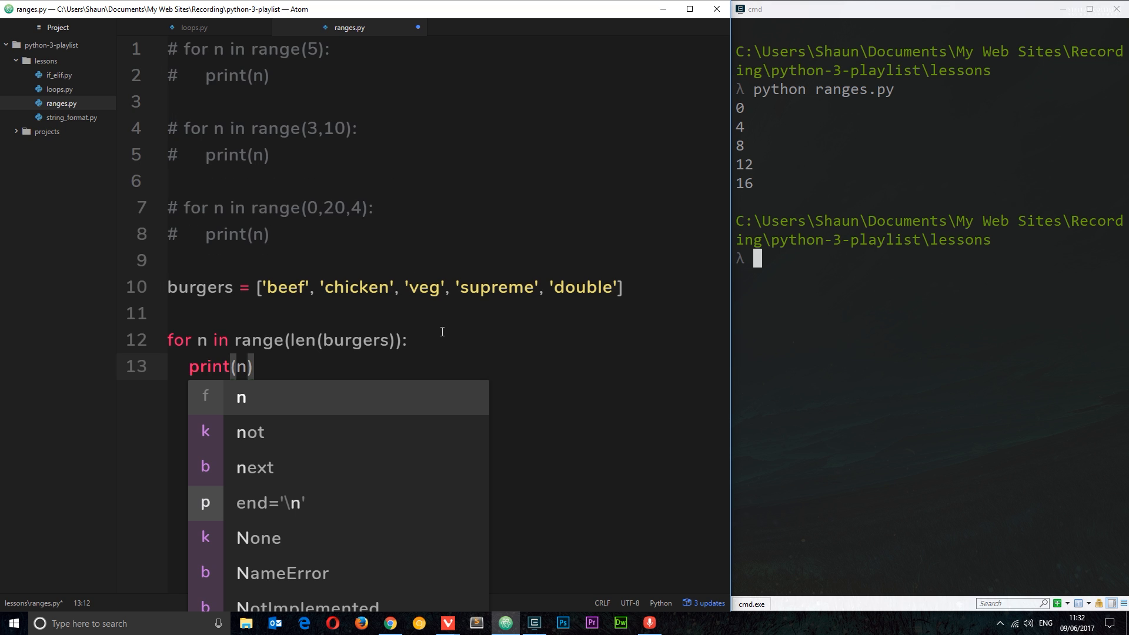
Step: Extend the print to n, burgers[n], comment out that loop and begin a new 'for' line
{"action": "type", "text": ", burgers["}
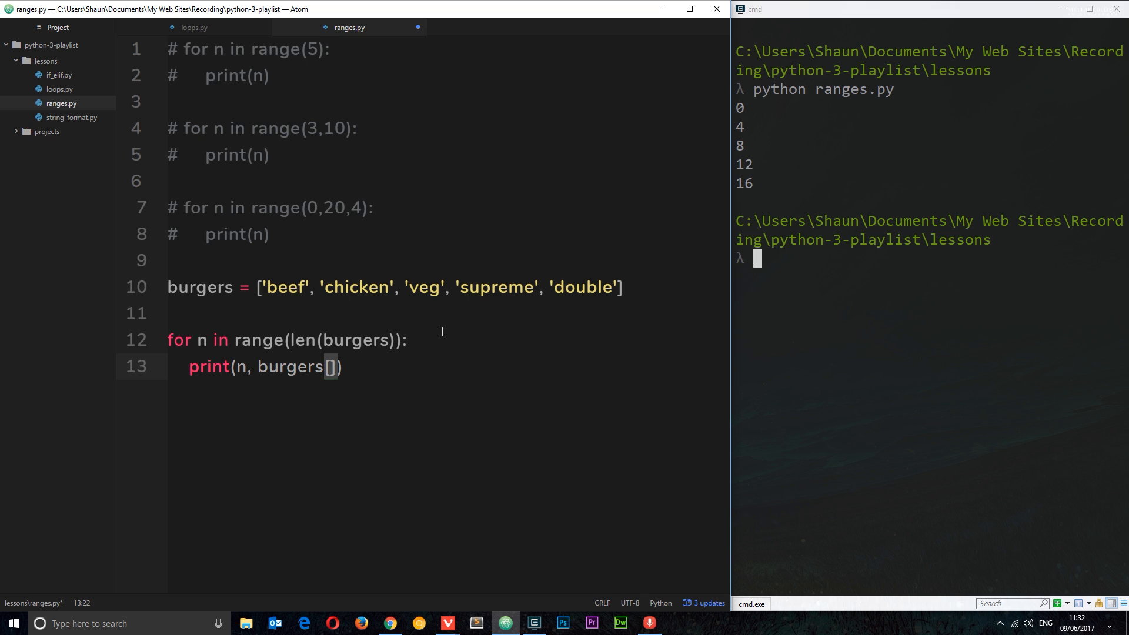
{"action": "type", "text": "n"}
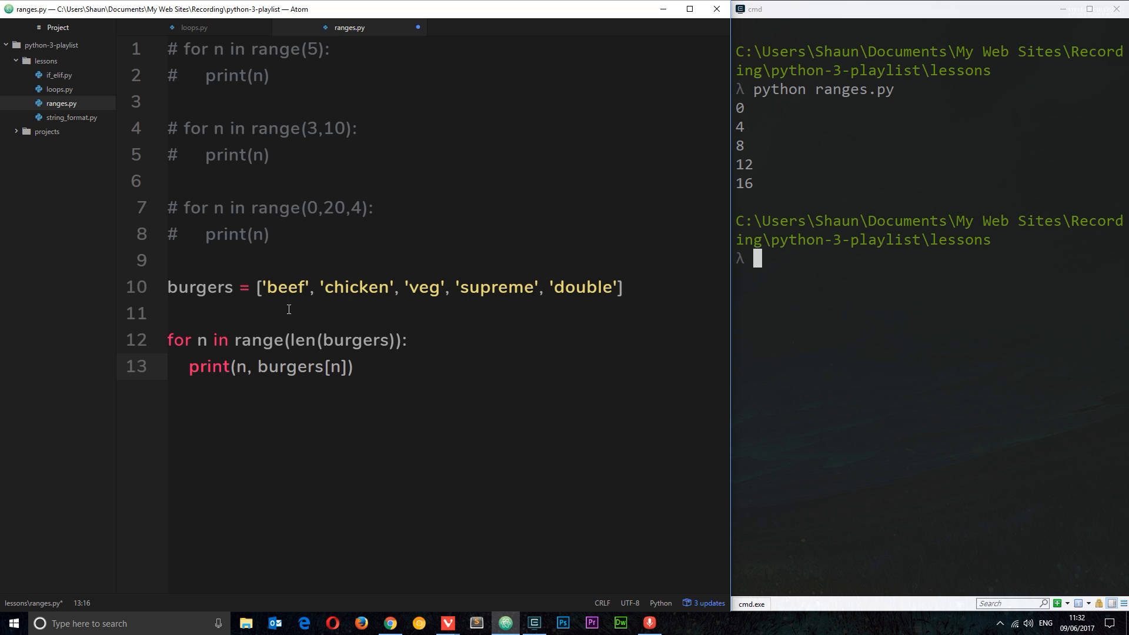
{"action": "mouse_move", "coordinate": [344, 366]}
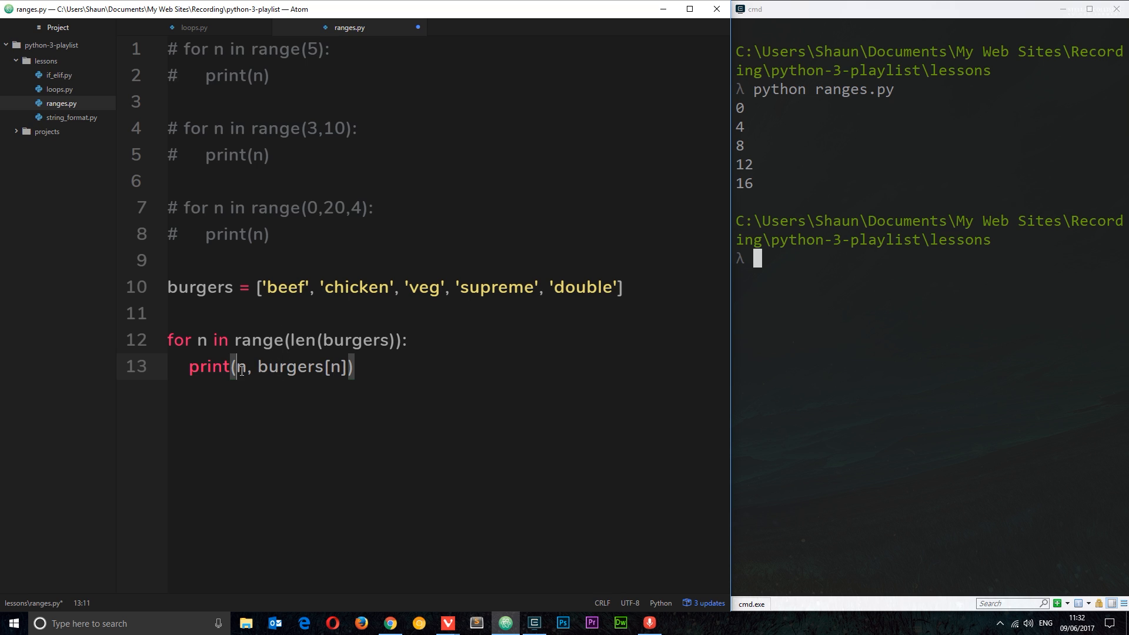
{"action": "left_click", "coordinate": [345, 286]}
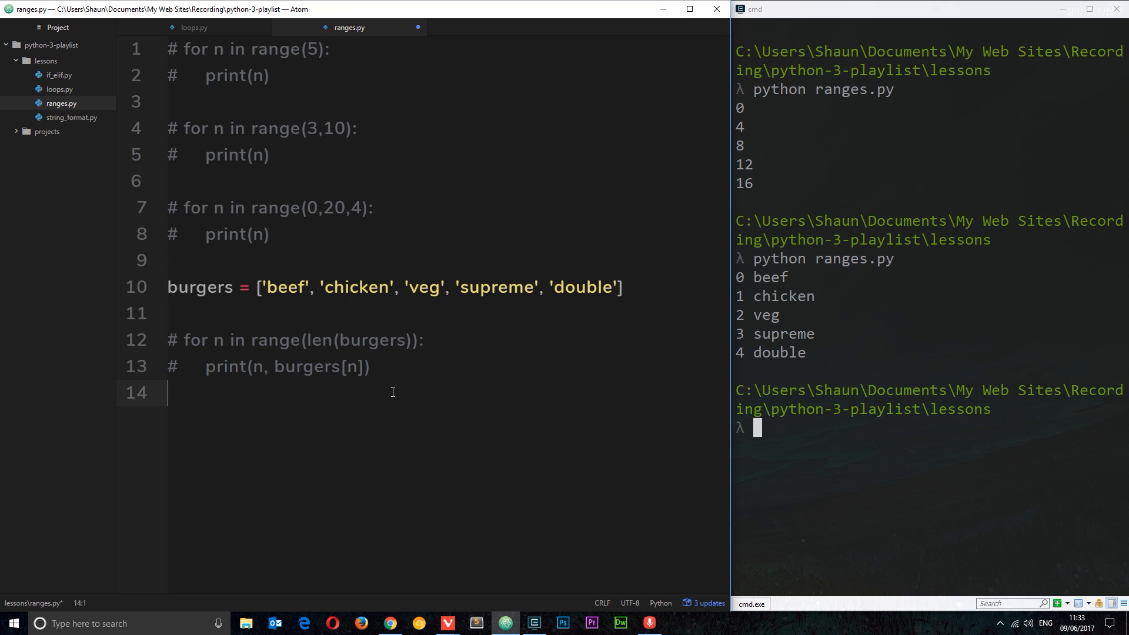
{"action": "type", "text": "for n in range("}
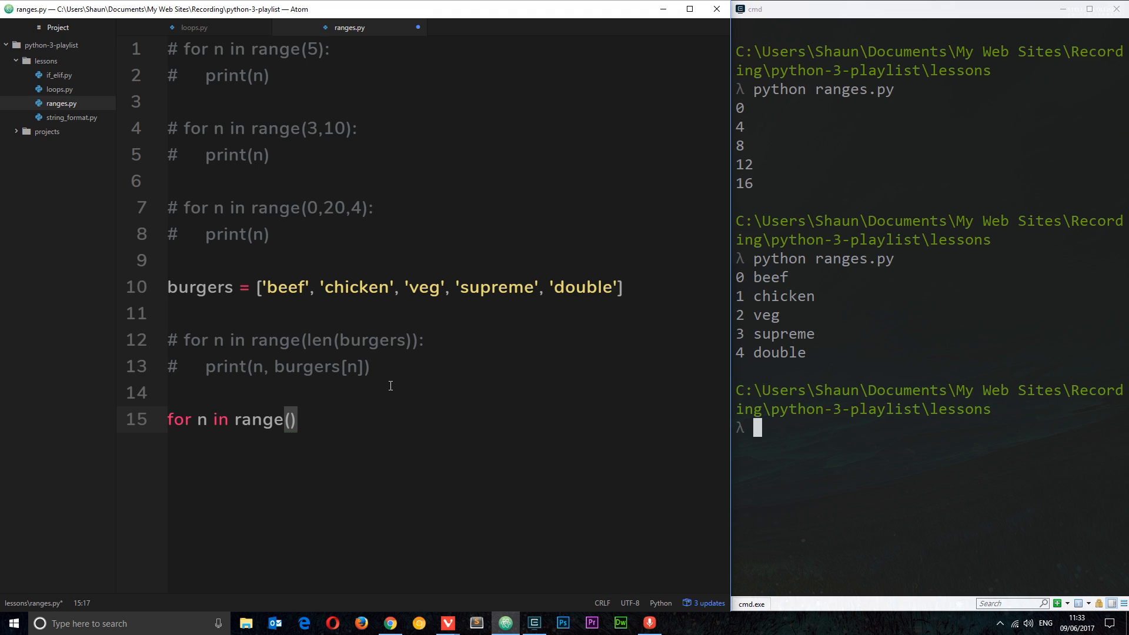
{"action": "mouse_move", "coordinate": [488, 430]}
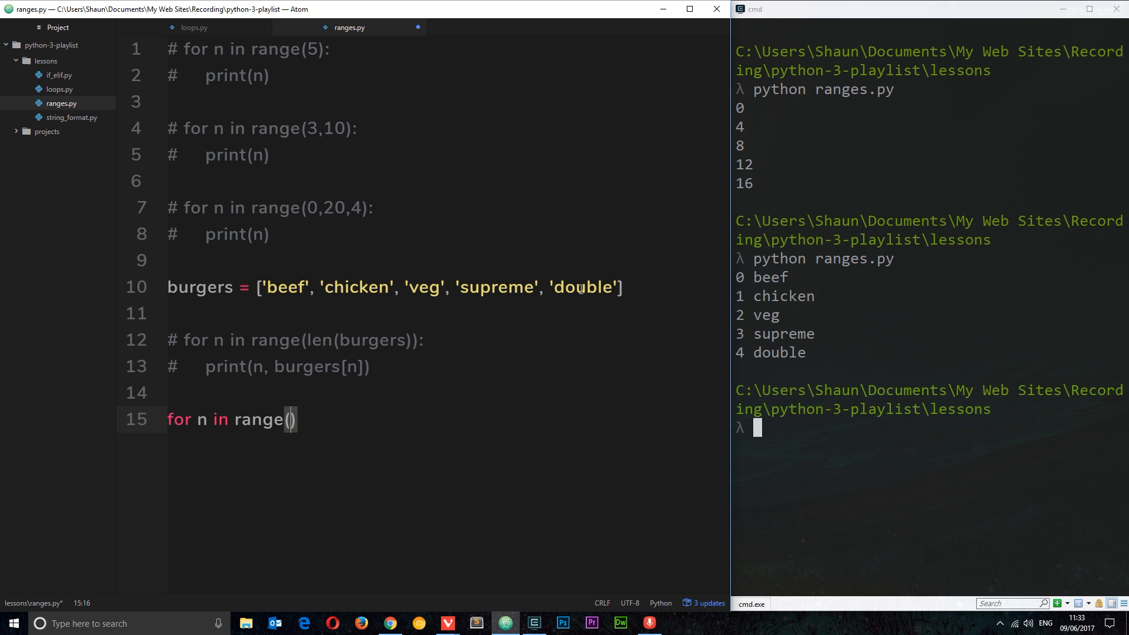
Step: Point out the last burger 'double' and fill the new range with len(burgers) - 1, as its start
{"action": "double_click", "coordinate": [582, 287]}
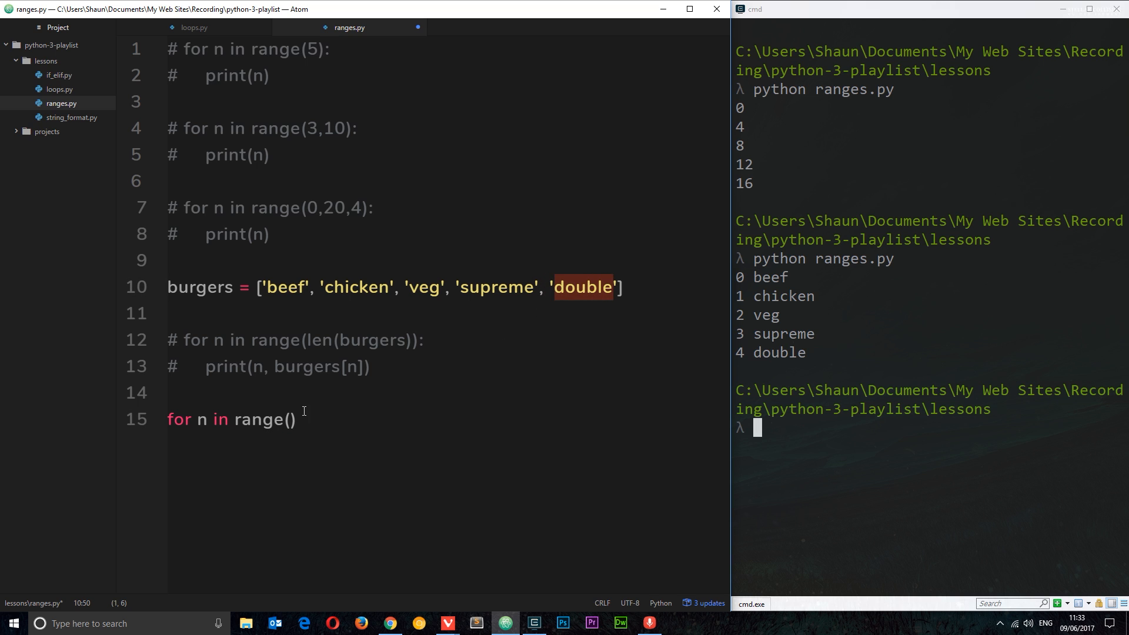
{"action": "left_click", "coordinate": [291, 419]}
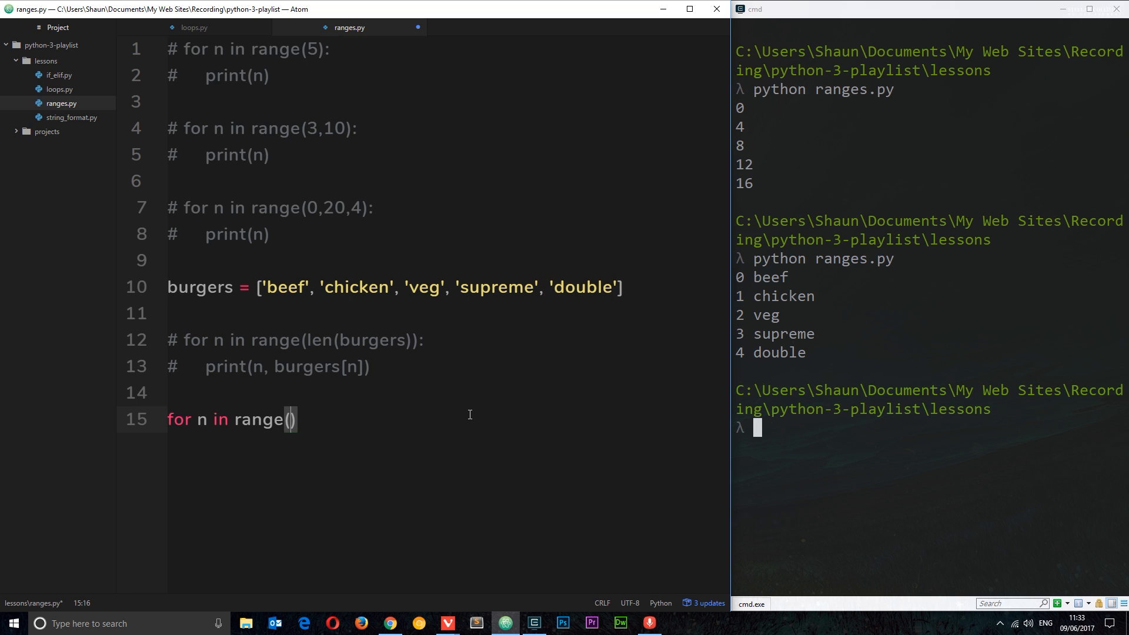
{"action": "type", "text": "len("}
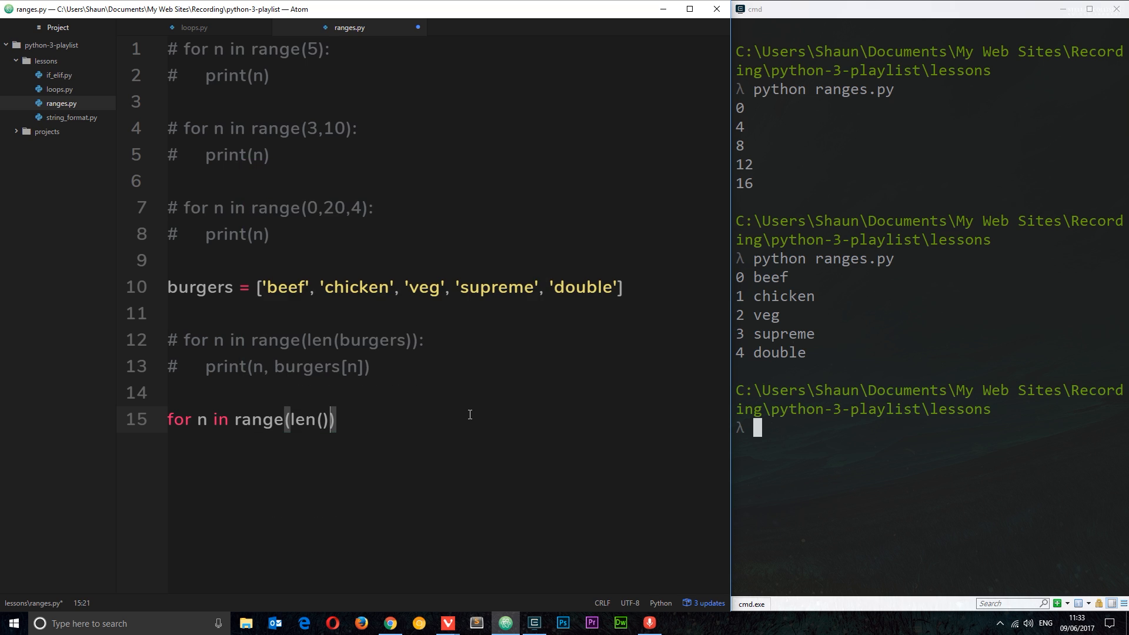
{"action": "type", "text": "burgers"}
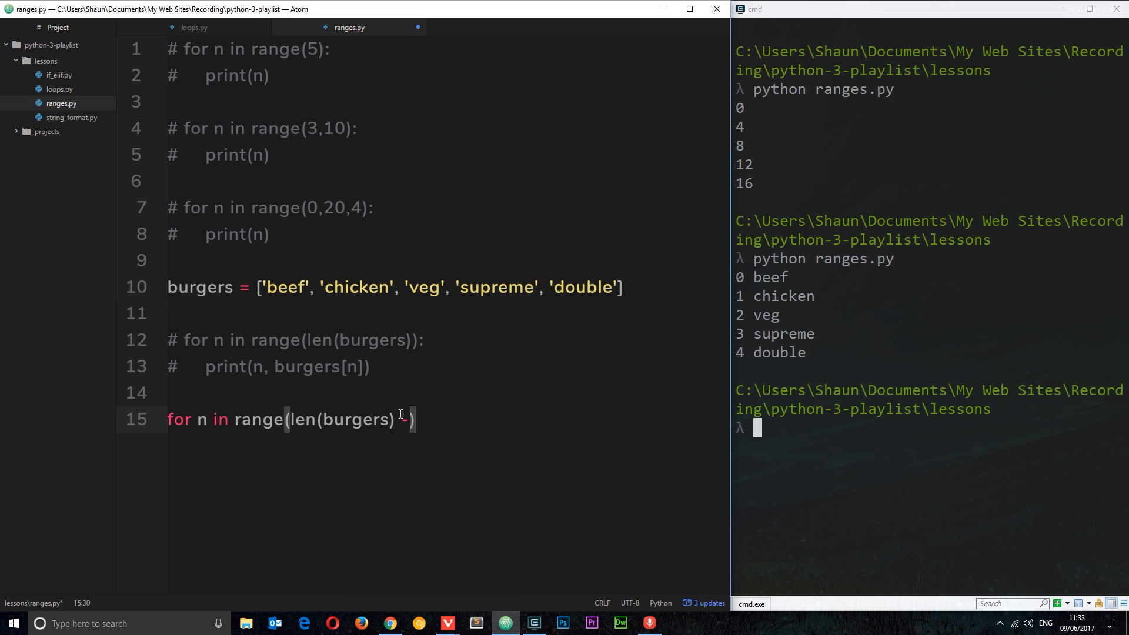
{"action": "type", "text": "1,"}
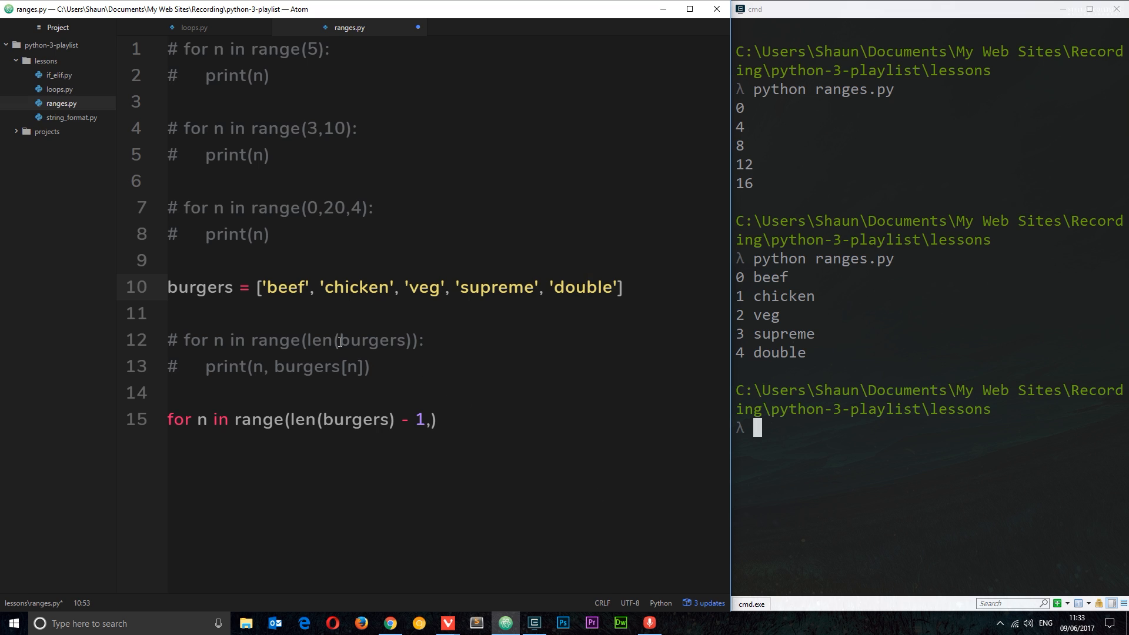
{"action": "left_click", "coordinate": [373, 420]}
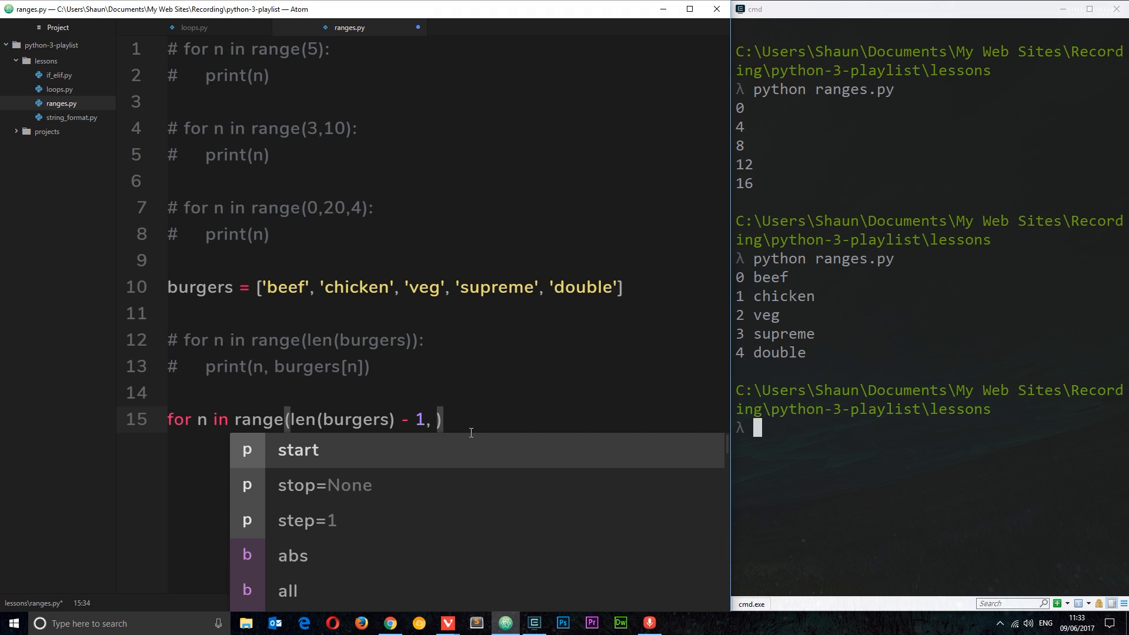
{"action": "mouse_move", "coordinate": [318, 359]}
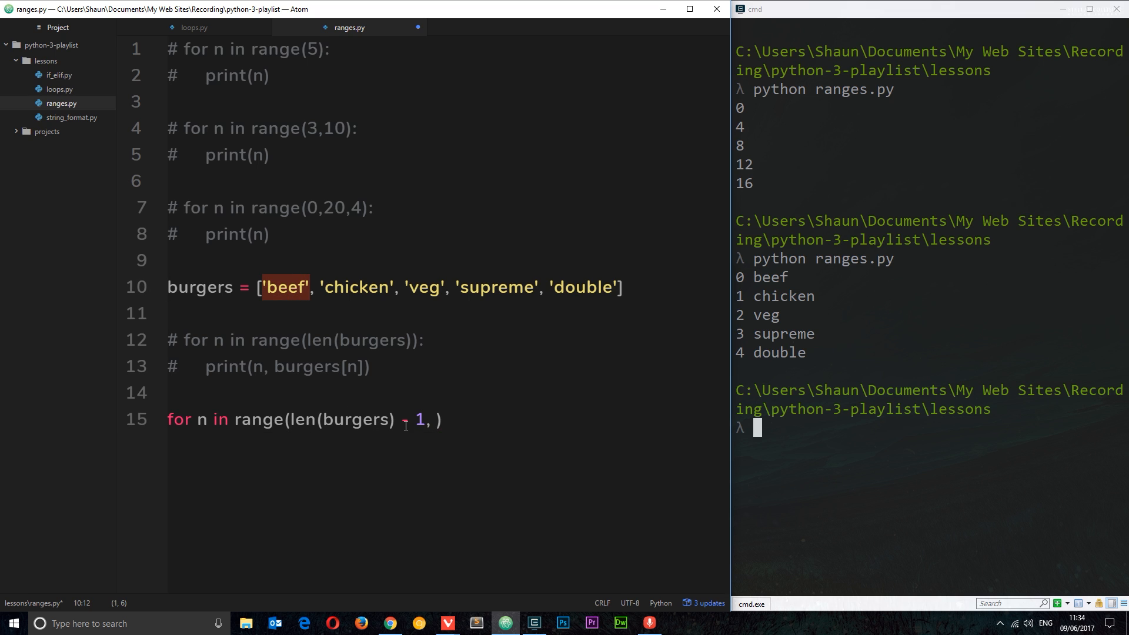
Step: Complete the header as for n in range(len(burgers) - 1, -1, -1): on line 15
{"action": "type", "text": "-"}
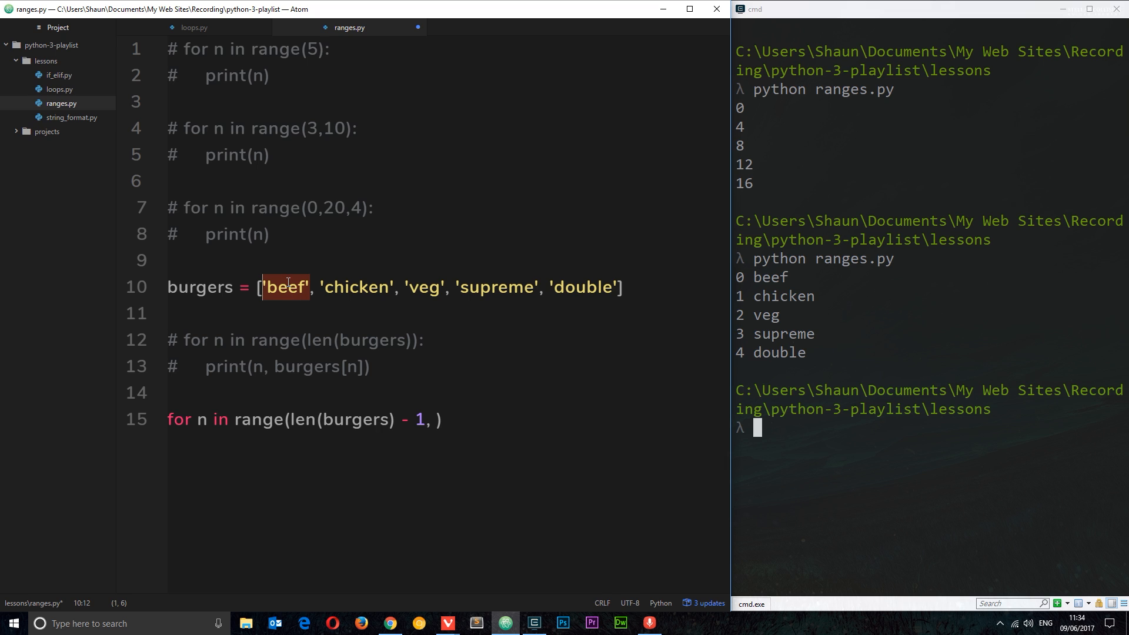
{"action": "mouse_move", "coordinate": [275, 298]}
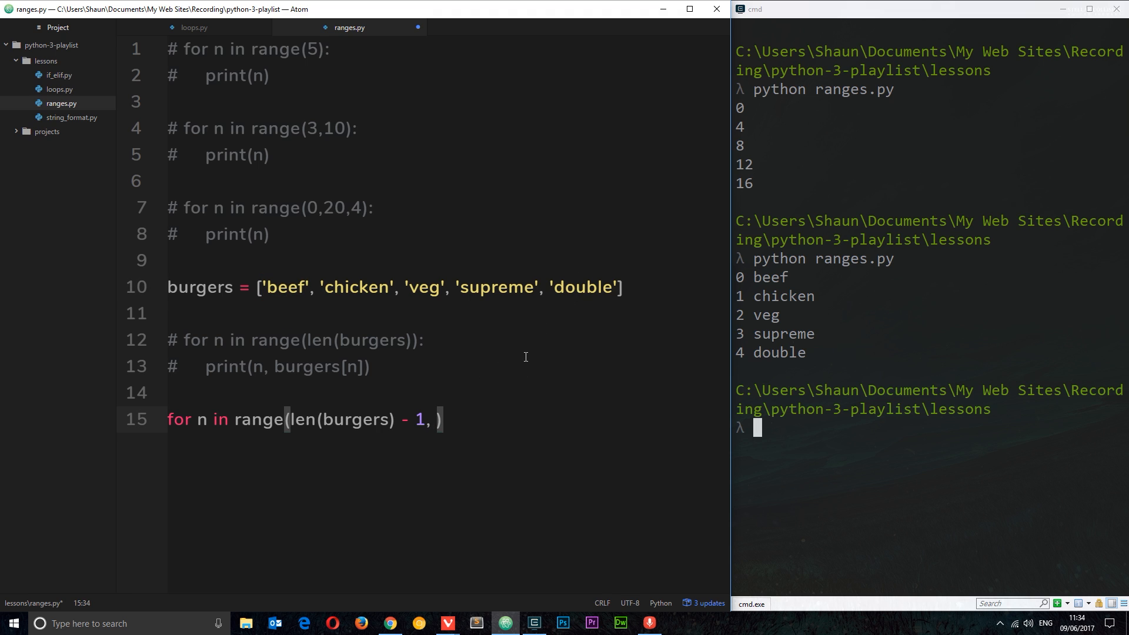
{"action": "type", "text": "-1,"}
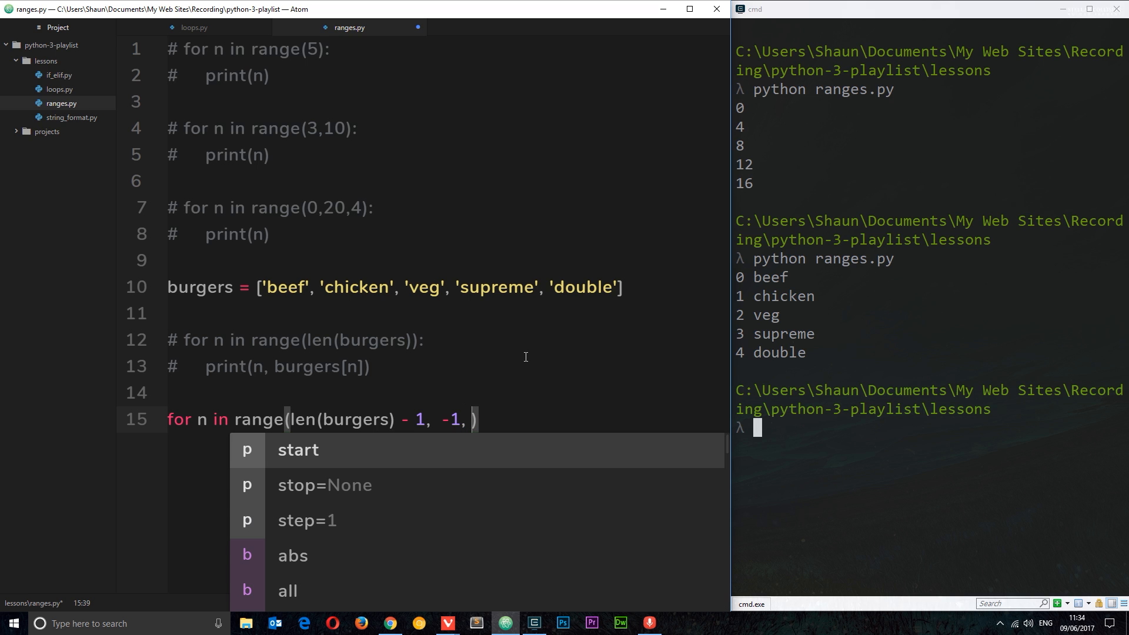
{"action": "type", "text": "-1"}
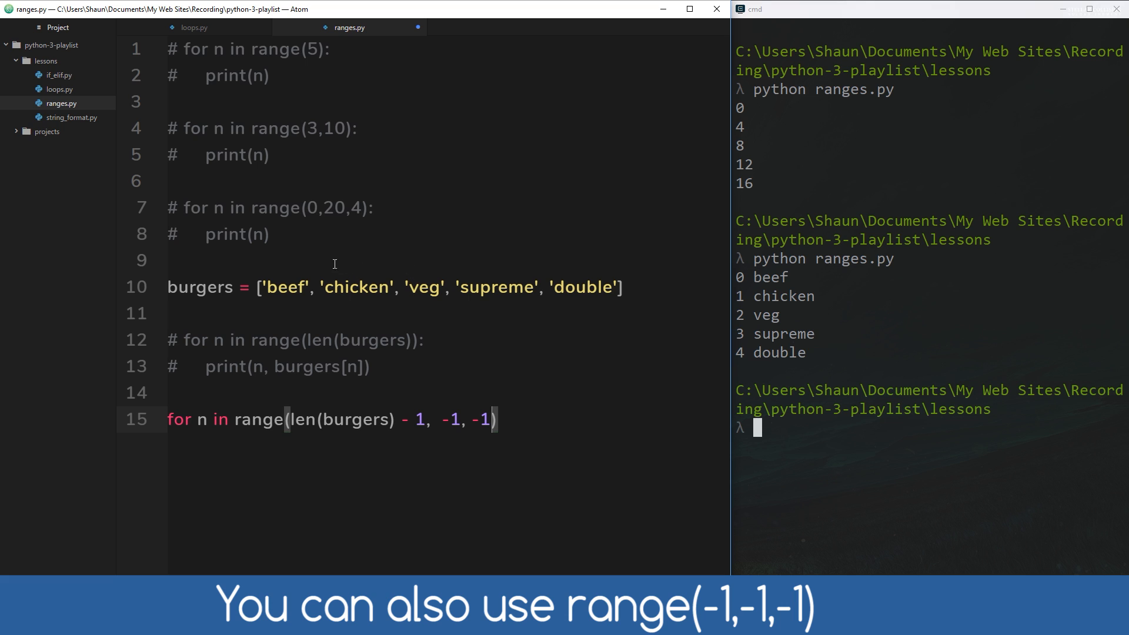
{"action": "type", "text": ":"}
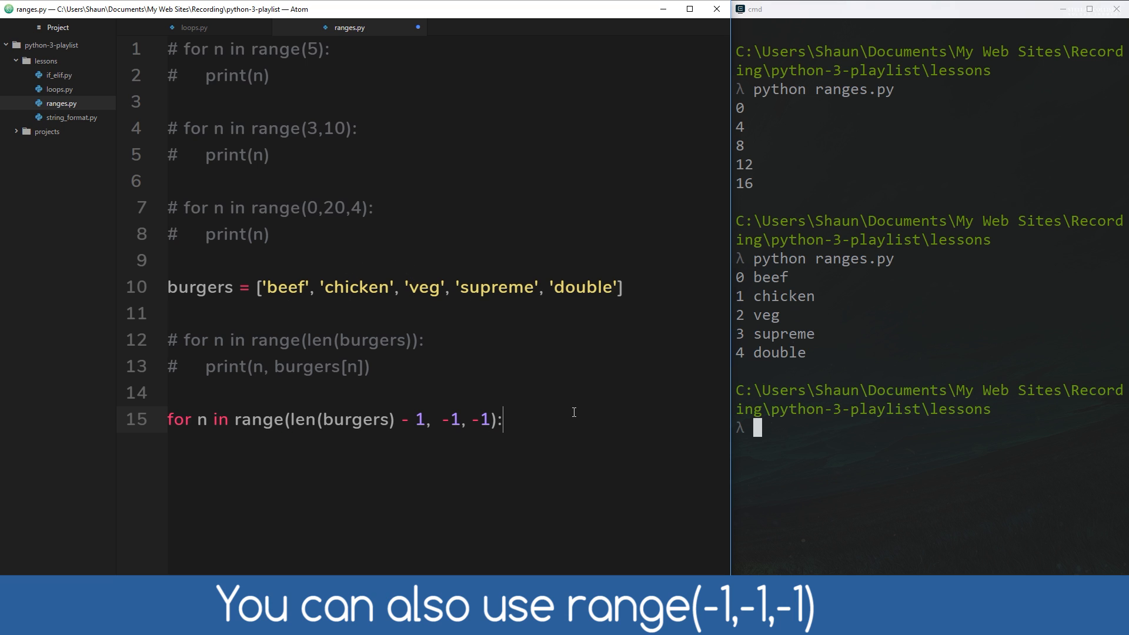
Step: Write print(n, burgers[n]) in the reverse loop body on line 16
{"action": "type", "text": "print"}
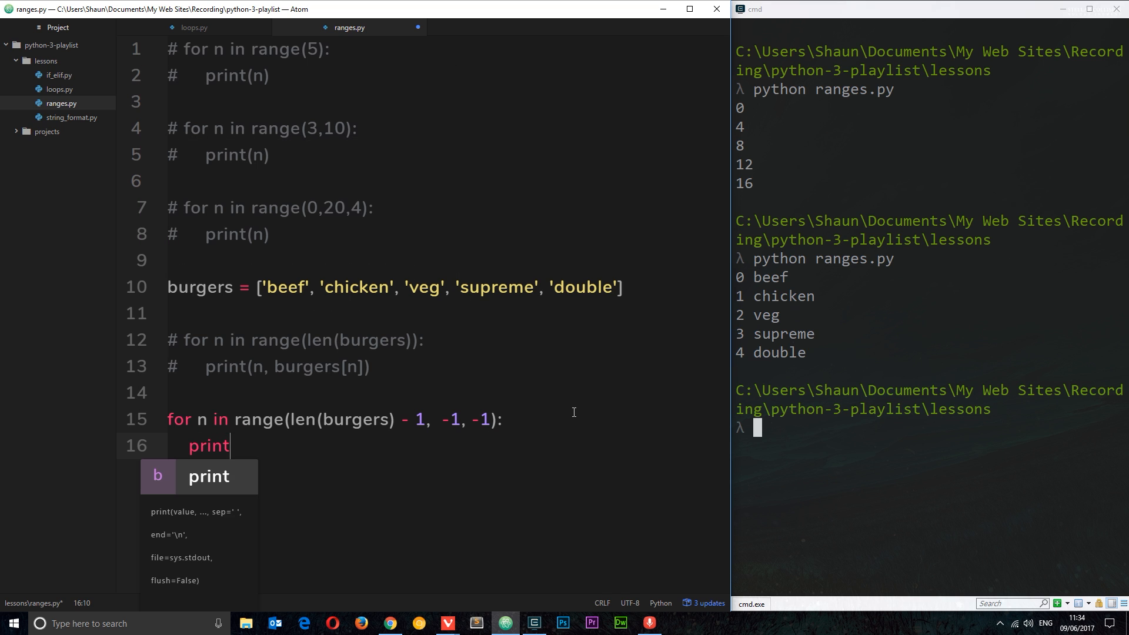
{"action": "type", "text": "(n,"}
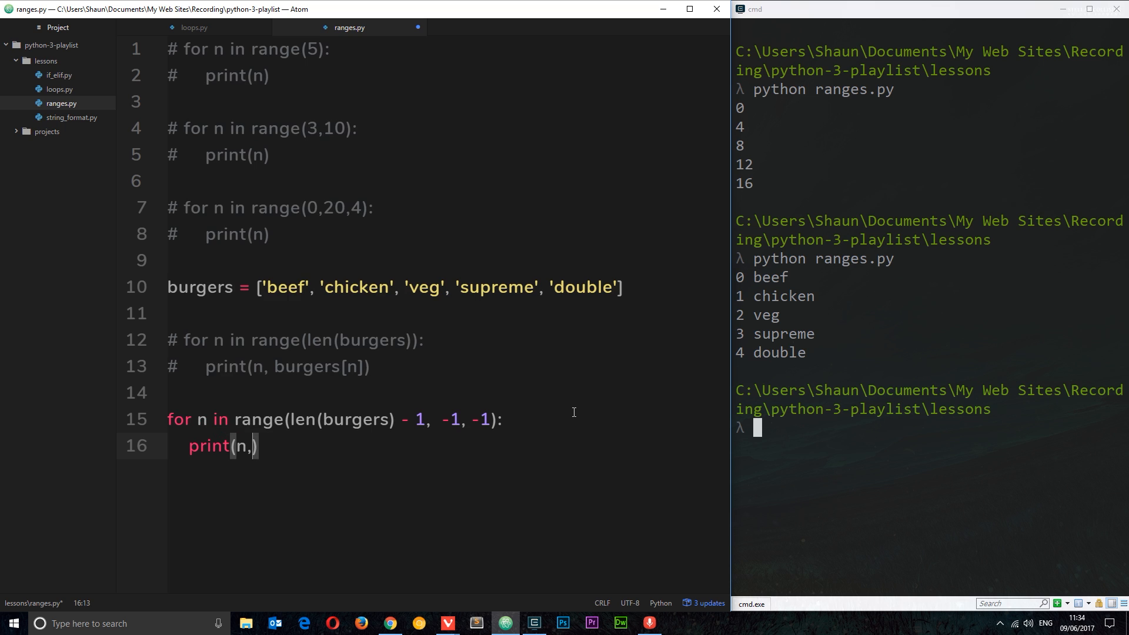
{"action": "type", "text": "burgers[n"}
{"action": "left_click", "coordinate": [929, 427]}
{"action": "type", "text": "python ranges.py"}
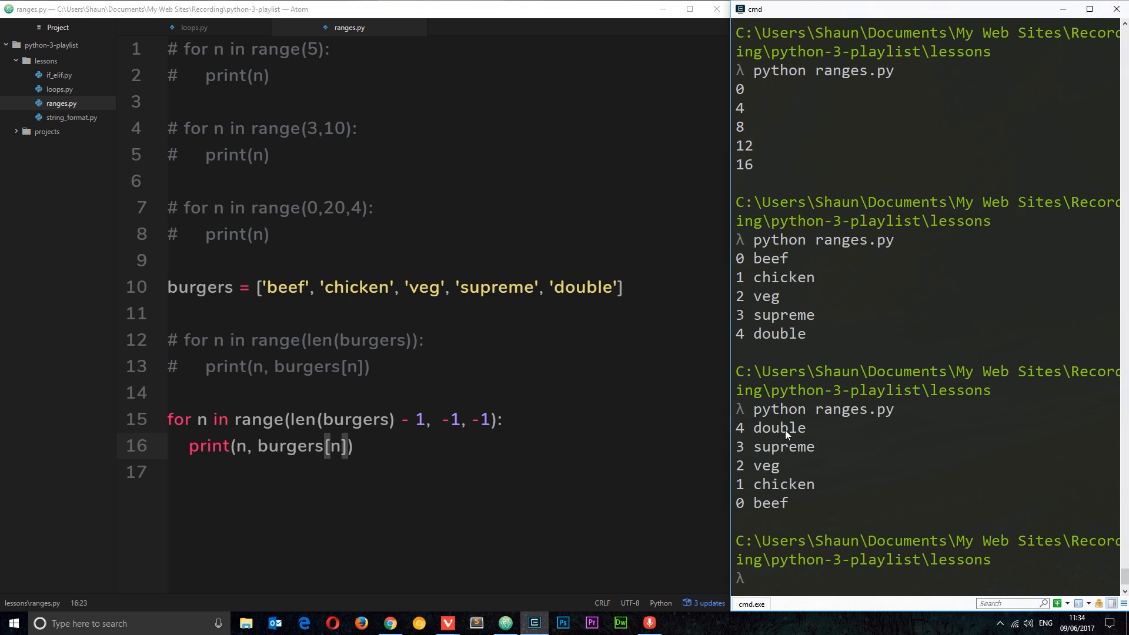
{"action": "mouse_move", "coordinate": [757, 478]}
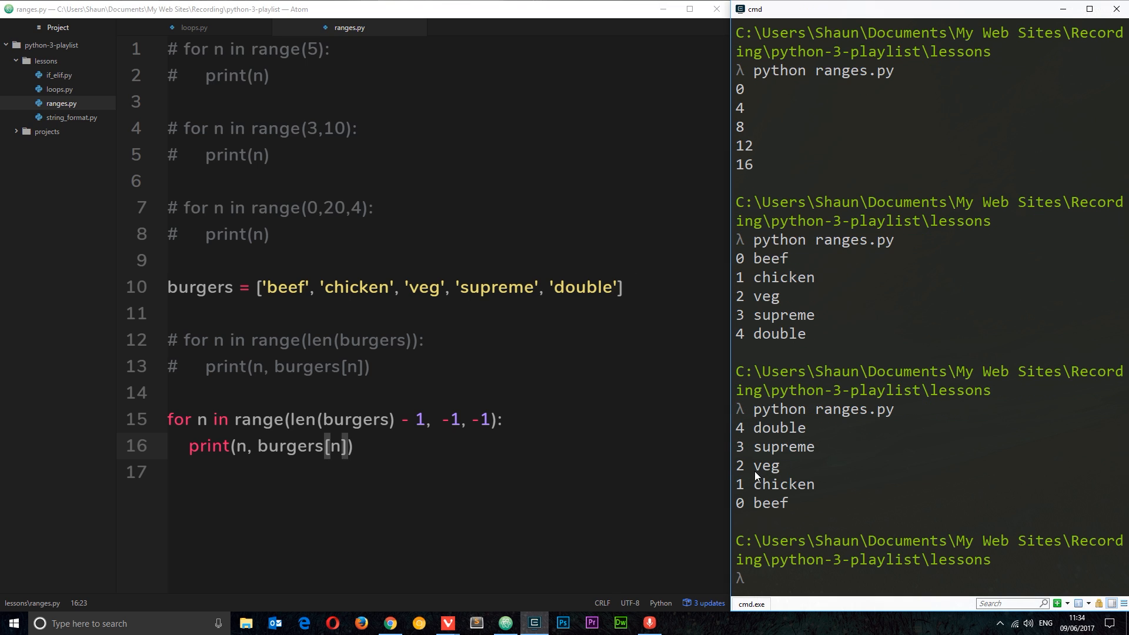
{"action": "mouse_move", "coordinate": [793, 484]}
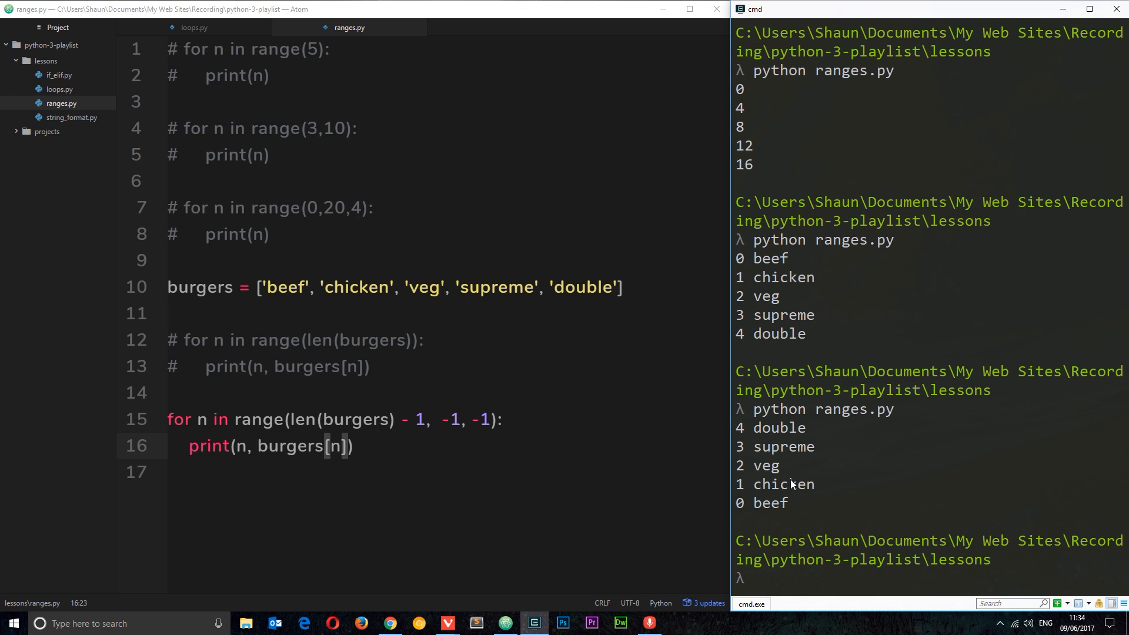